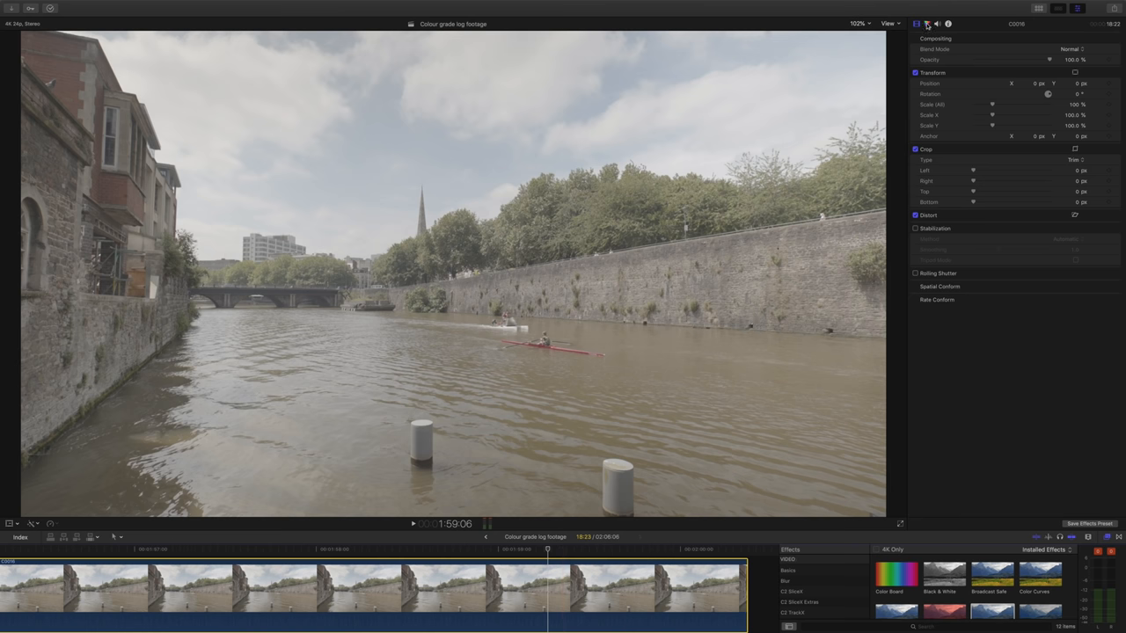
Add a Color Wheels correction to the river clip from the Color inspector
left_click(926, 23)
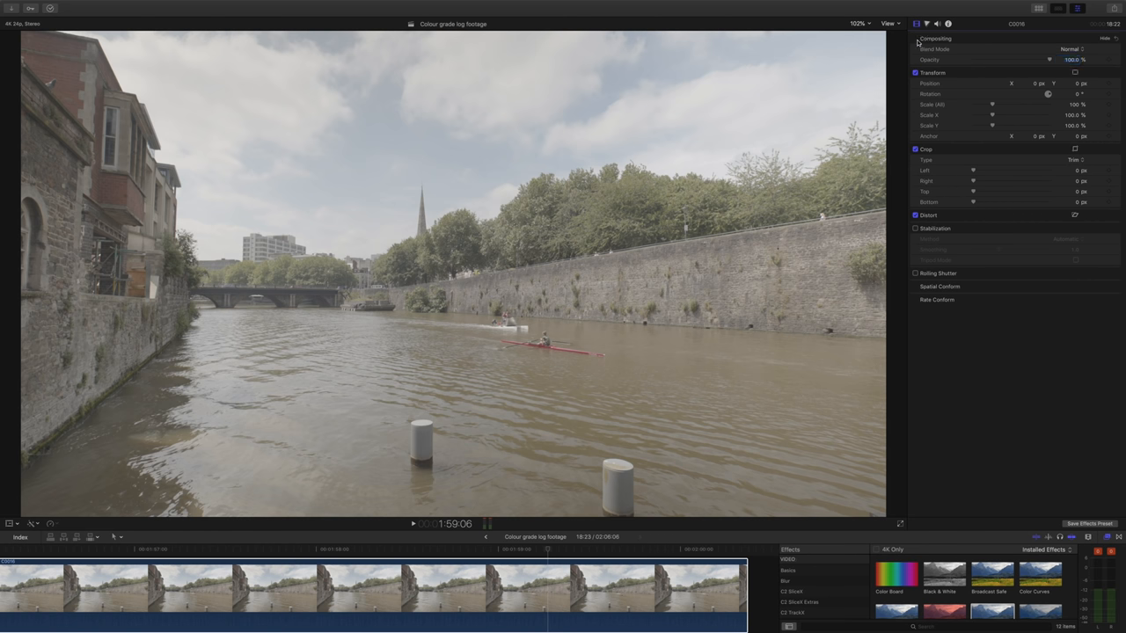
left_click(926, 24)
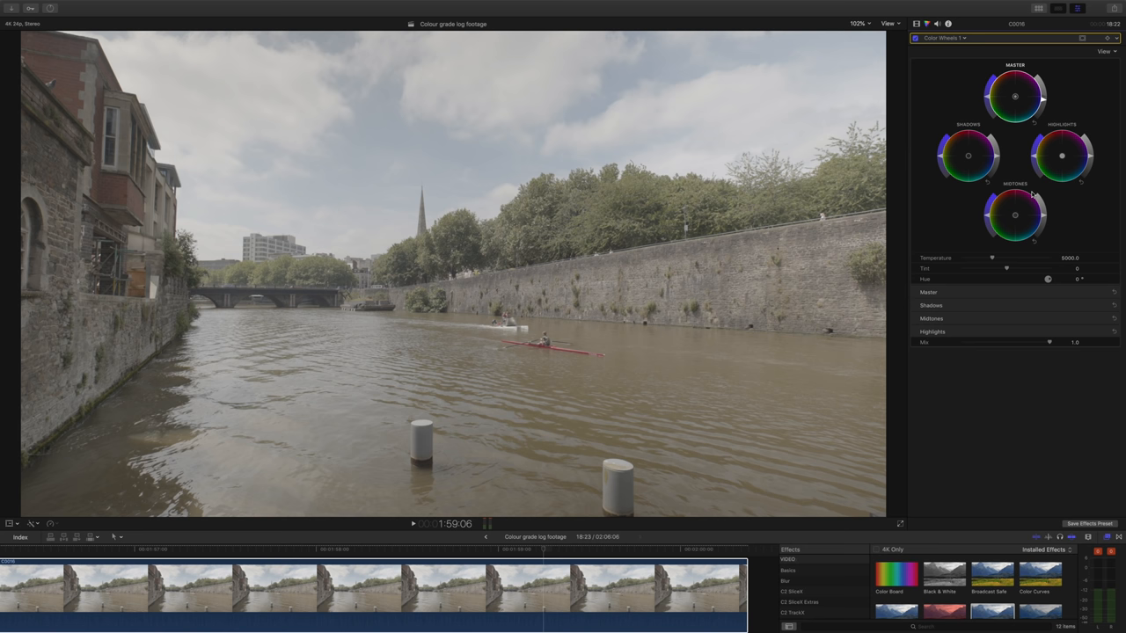
mouse_move(1015, 126)
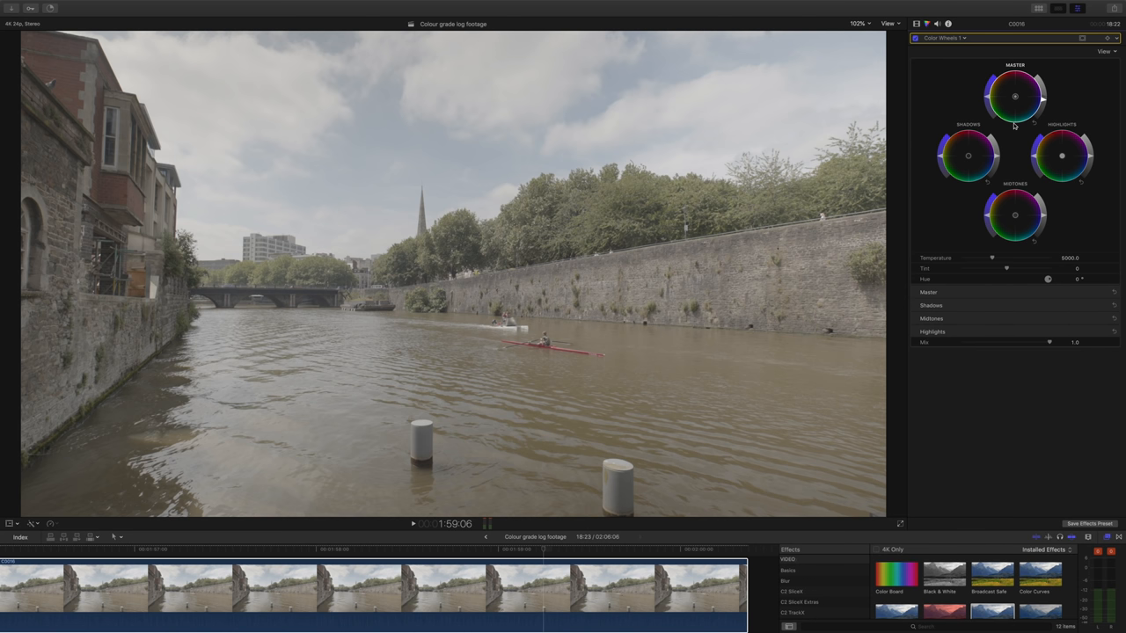
scroll("down", 3)
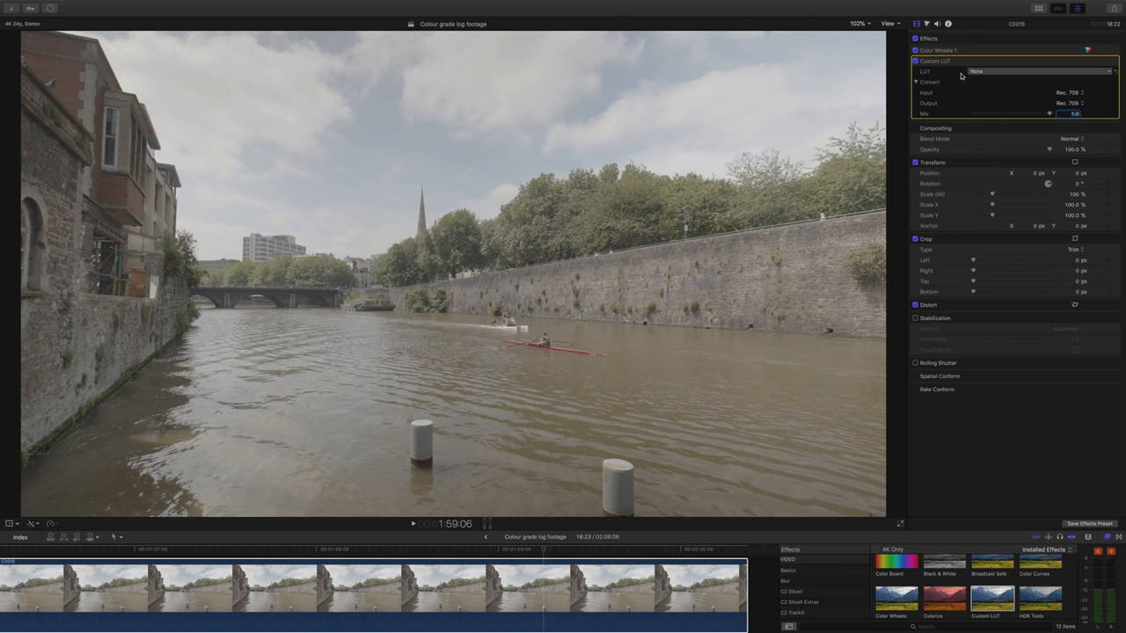
Choose the SLOG2 to rec709 LUT in the river clip's Custom LUT effect
left_click(1038, 71)
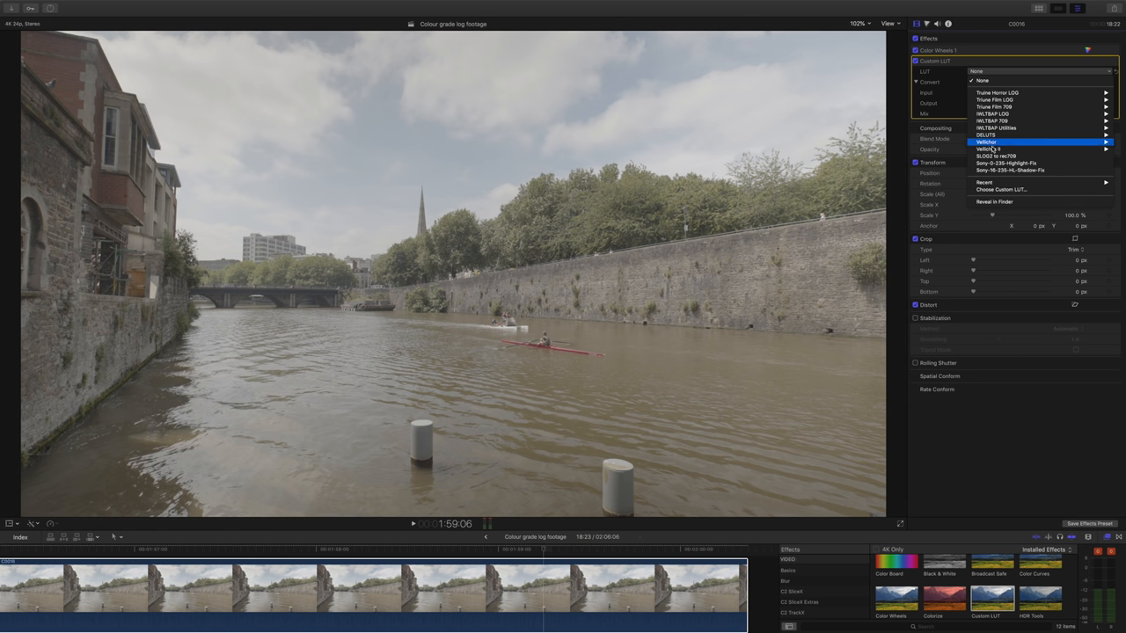
mouse_move(998, 156)
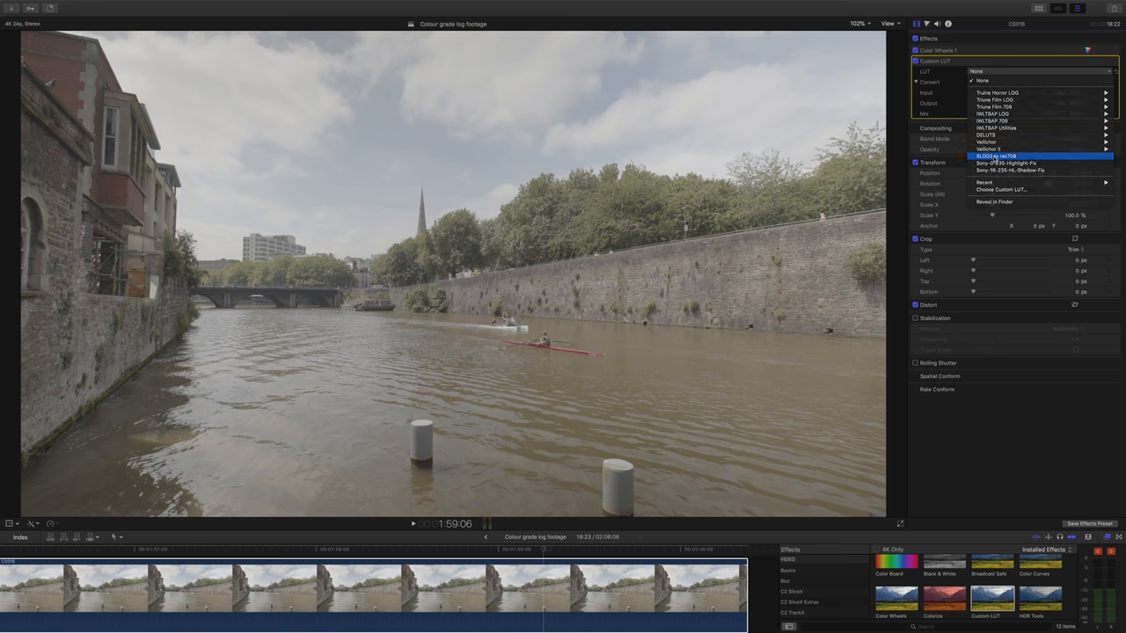
left_click(995, 156)
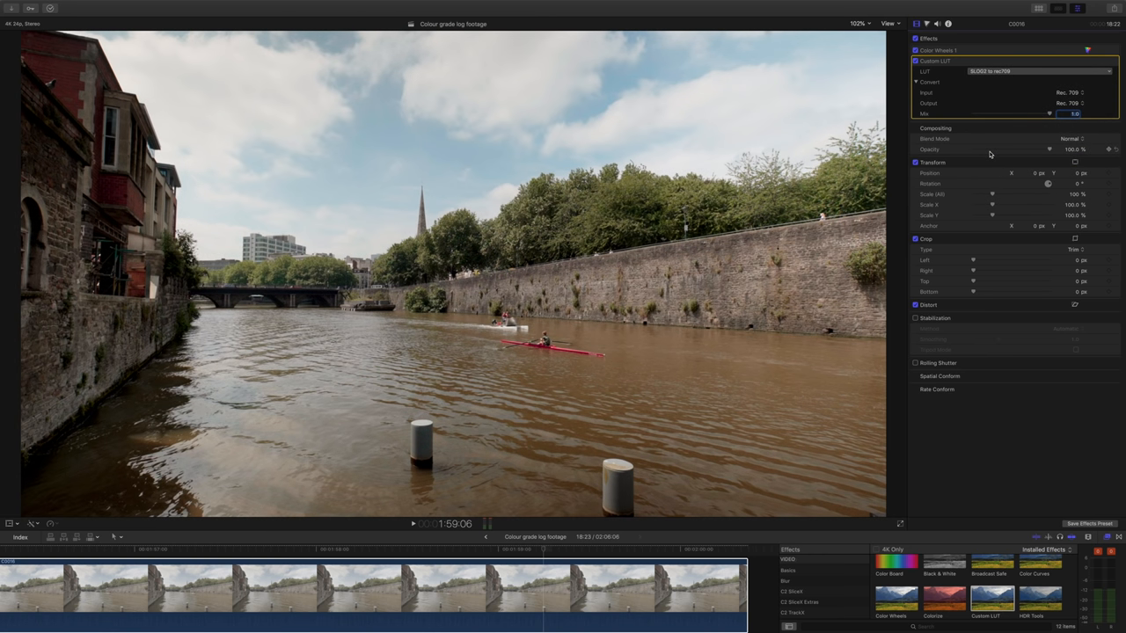
left_click(938, 50)
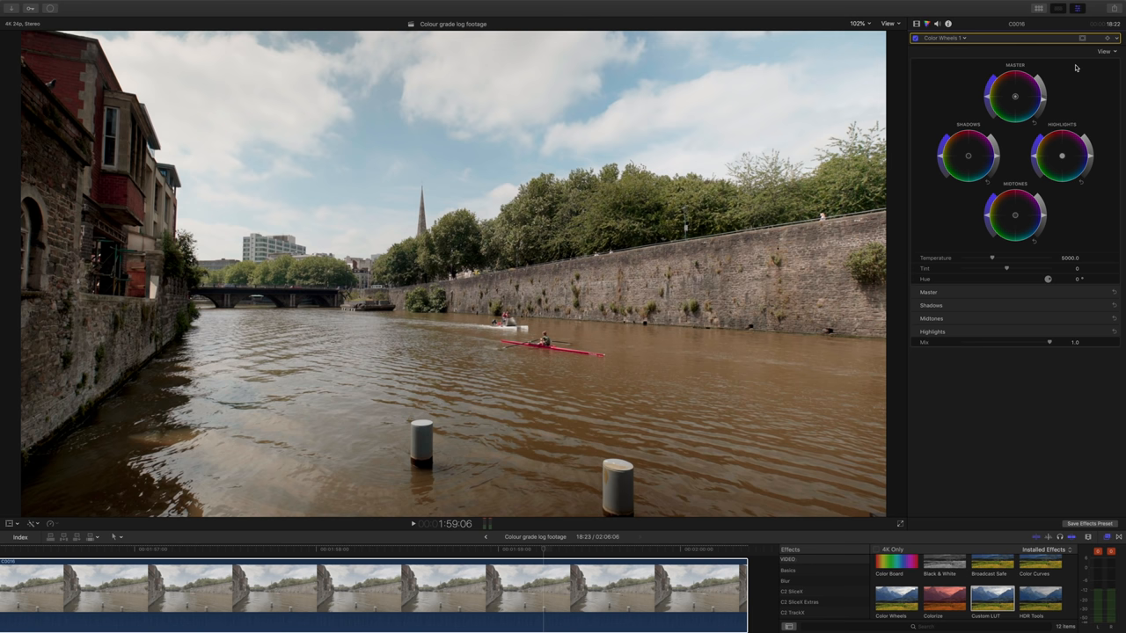
mouse_move(1043, 101)
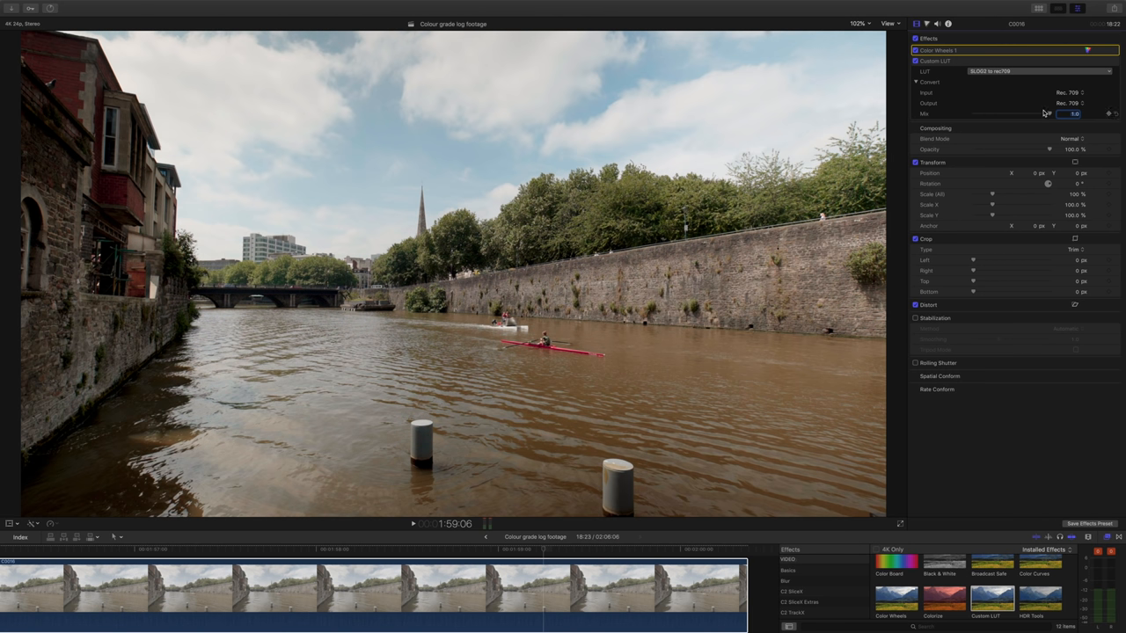
Fade the Custom LUT Mix from 0 up through 0.9 and settle it at about 0.83
left_click_drag(1069, 114, 972, 113)
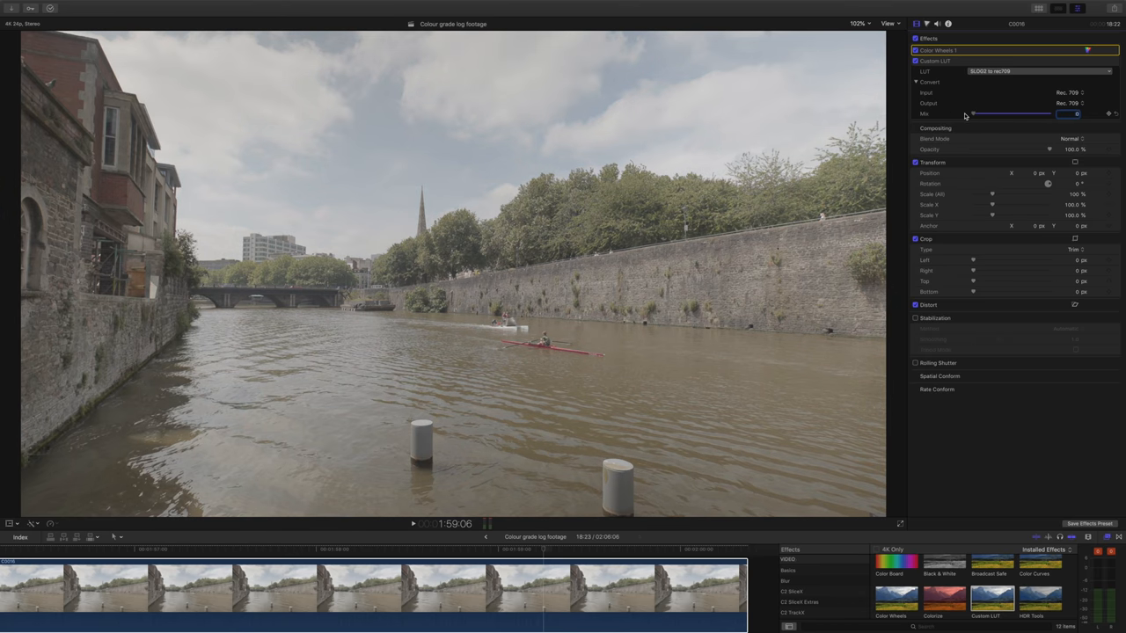
left_click_drag(970, 113, 1000, 113)
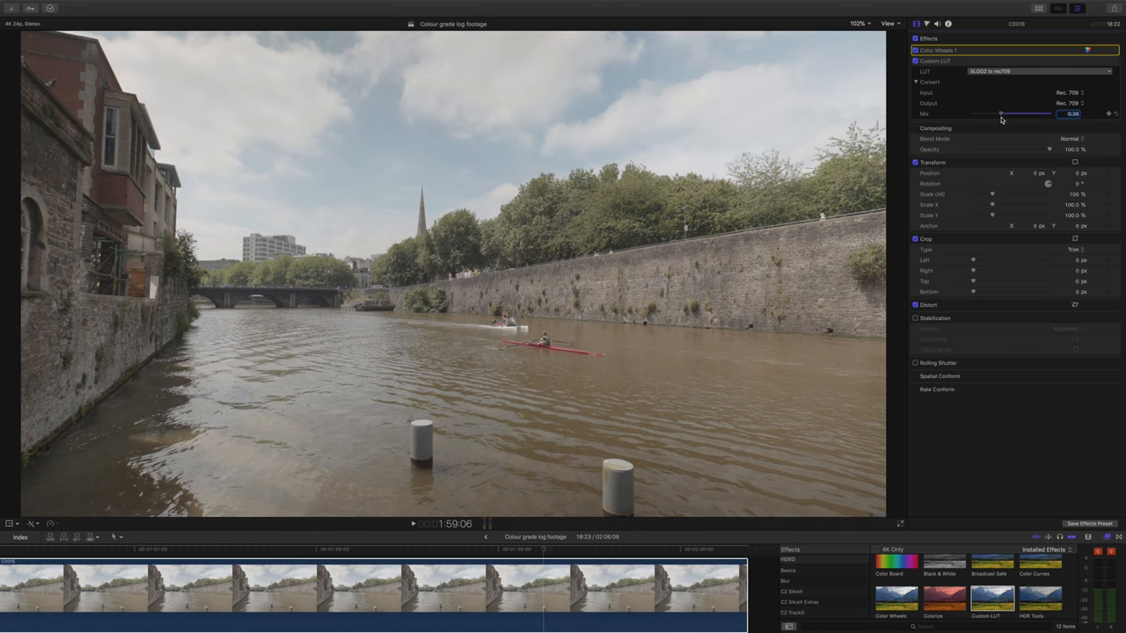
left_click_drag(1000, 113, 1022, 113)
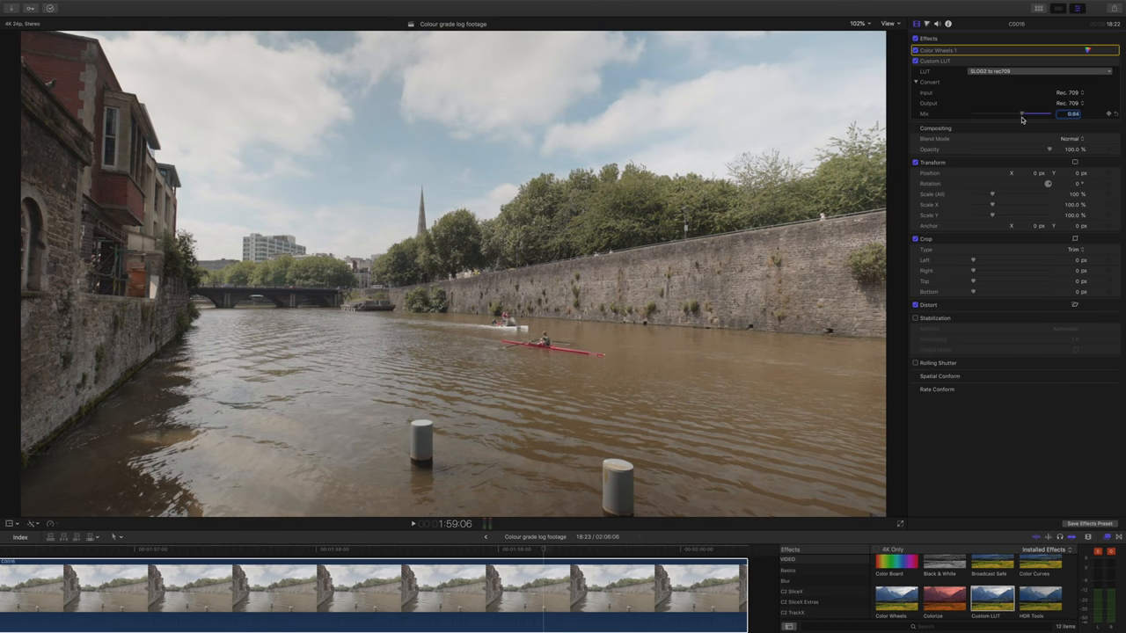
left_click_drag(1023, 113, 1047, 113)
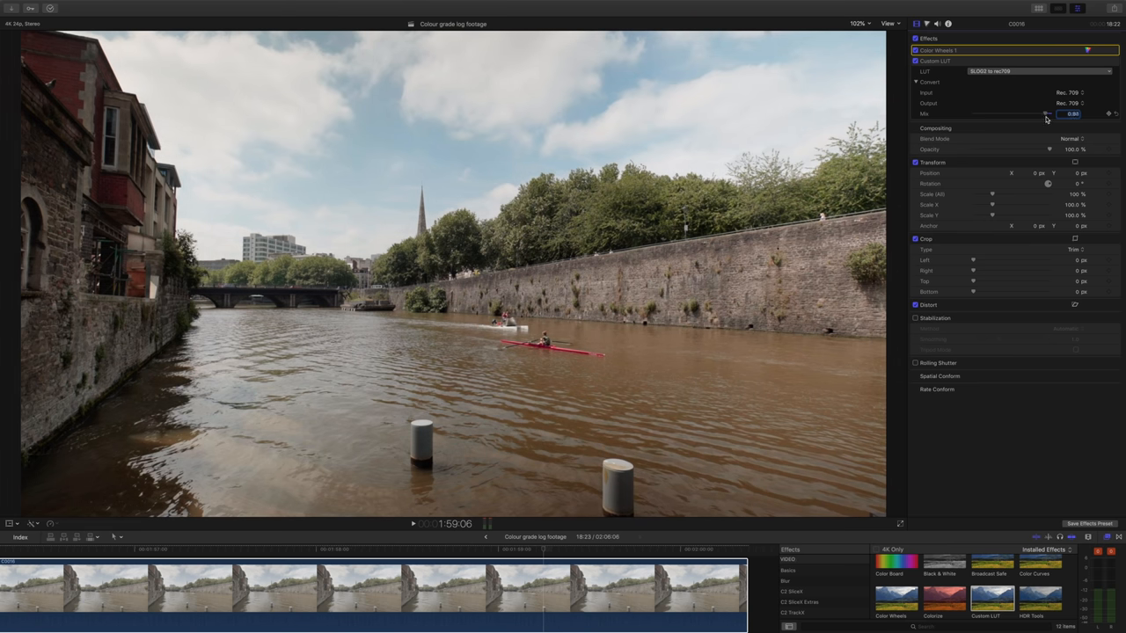
left_click_drag(1046, 114, 1045, 114)
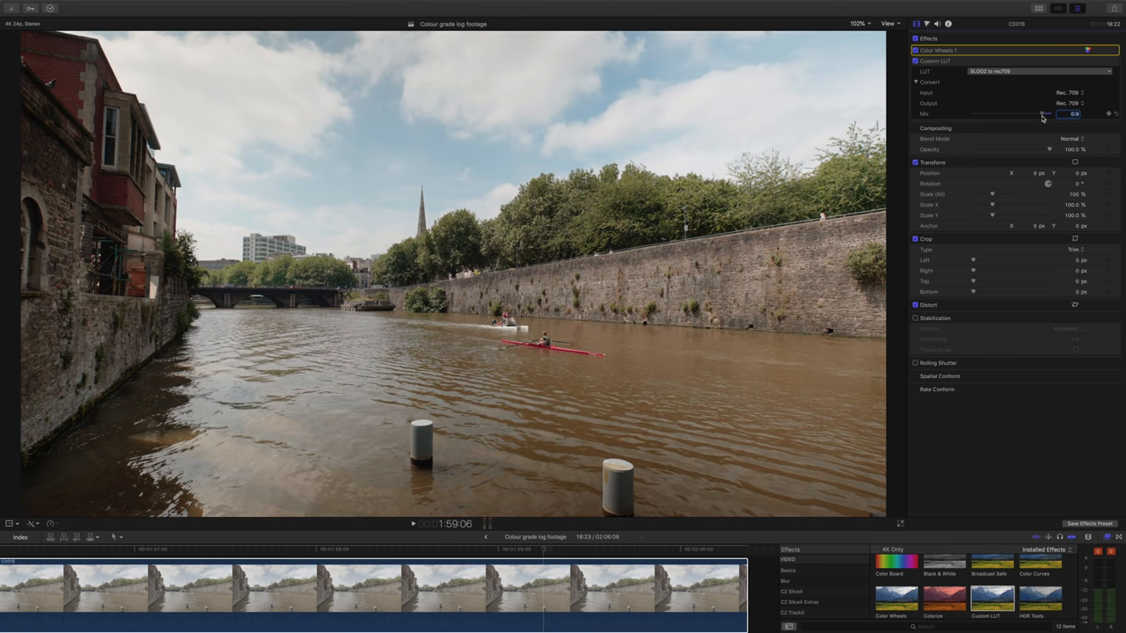
left_click_drag(1044, 114, 1047, 113)
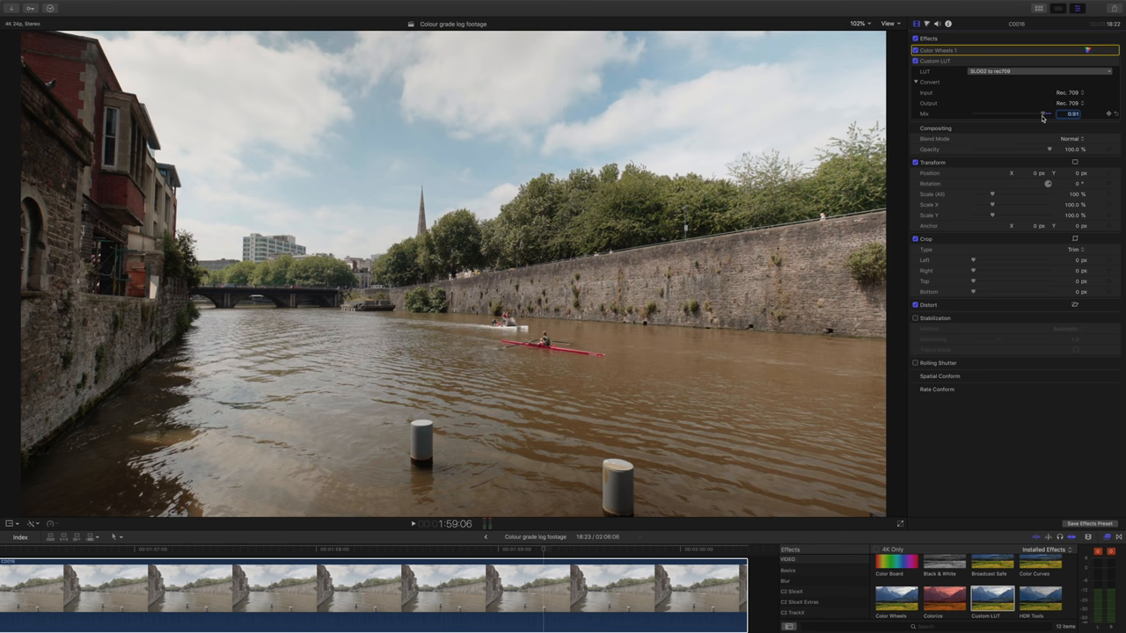
left_click_drag(1042, 113, 1034, 114)
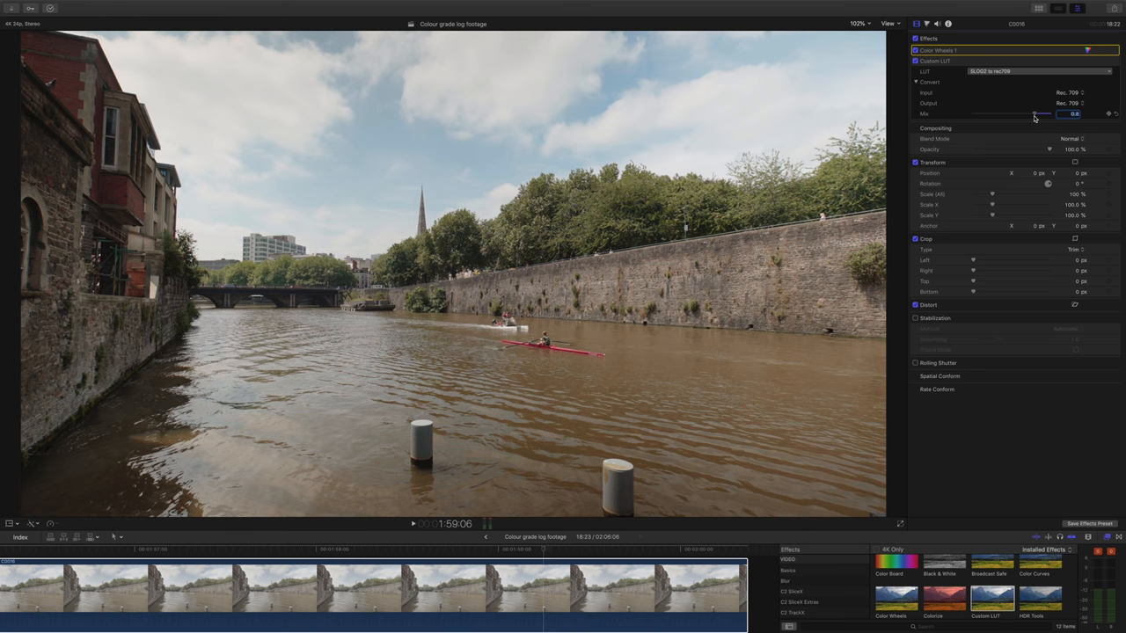
left_click_drag(1035, 113, 1043, 113)
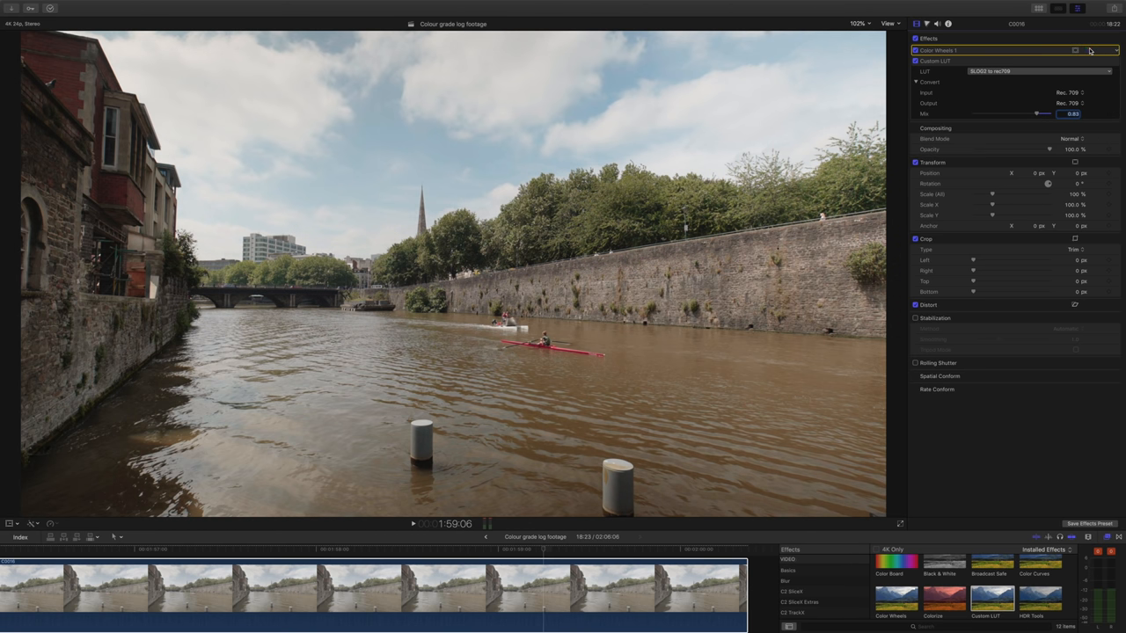
left_click(1075, 50)
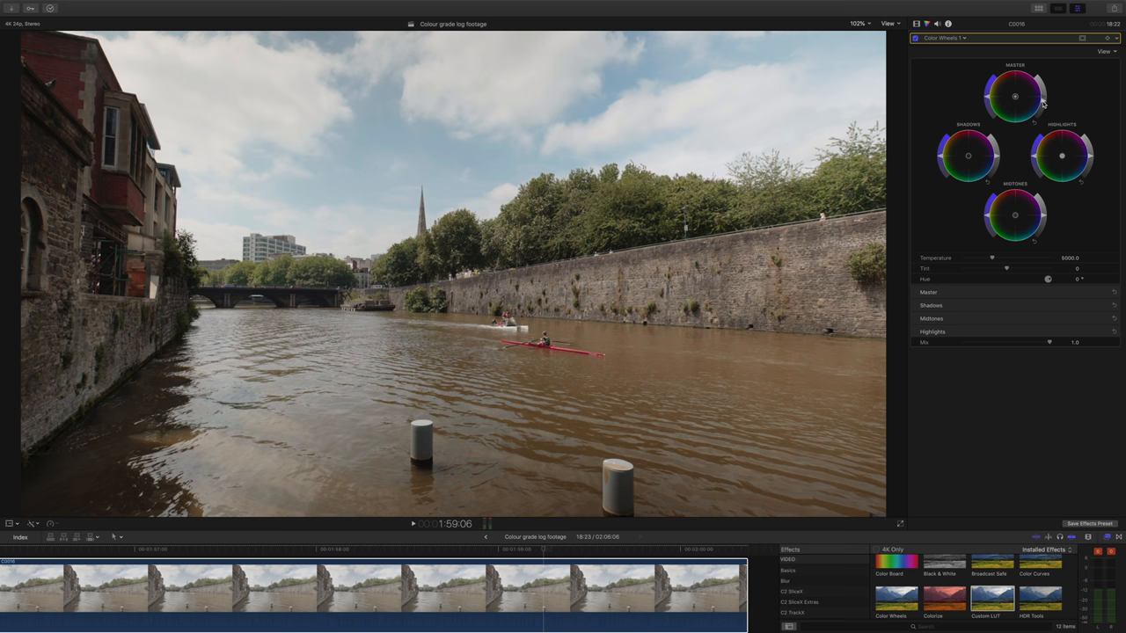
mouse_move(972, 132)
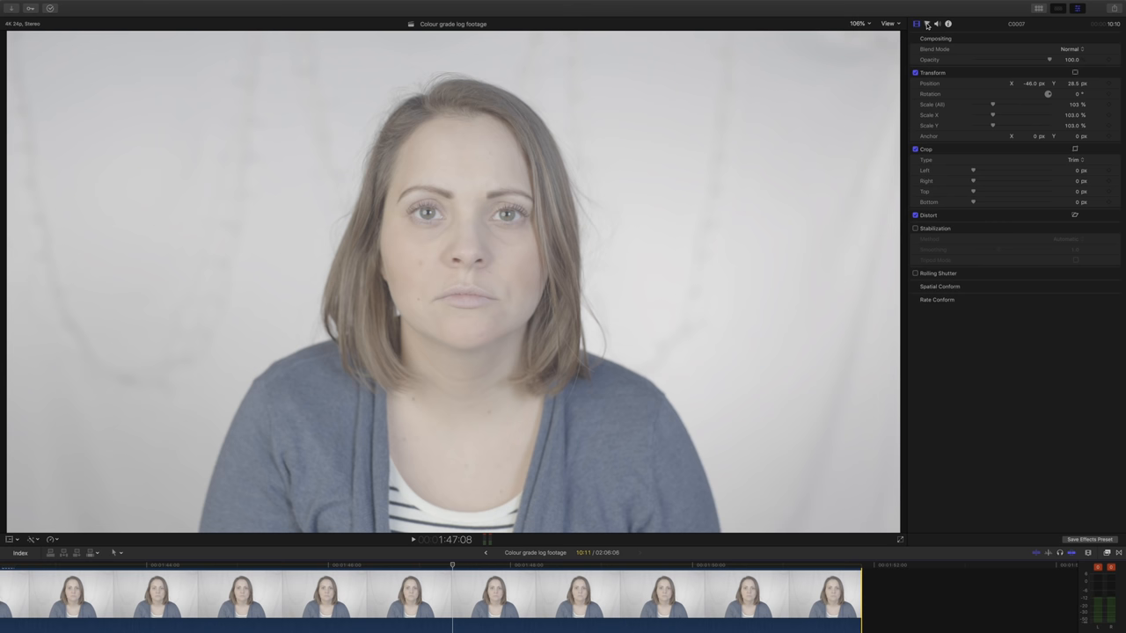
Add Color Wheels to the interview clip and adjust its brightness and saturation for contrast
left_click(926, 24)
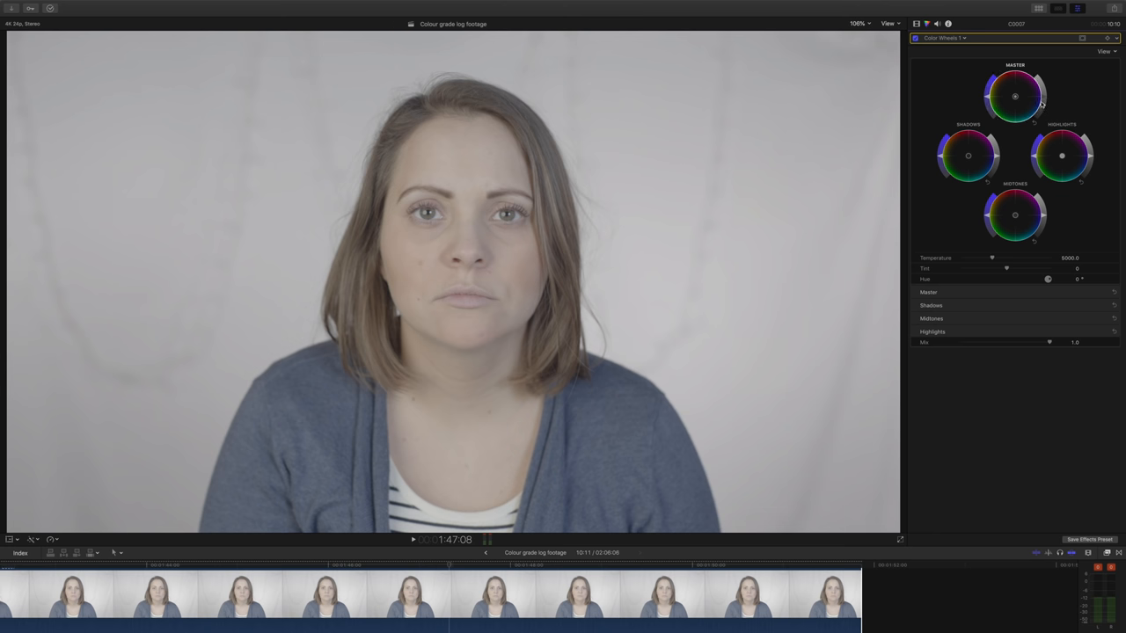
mouse_move(1091, 159)
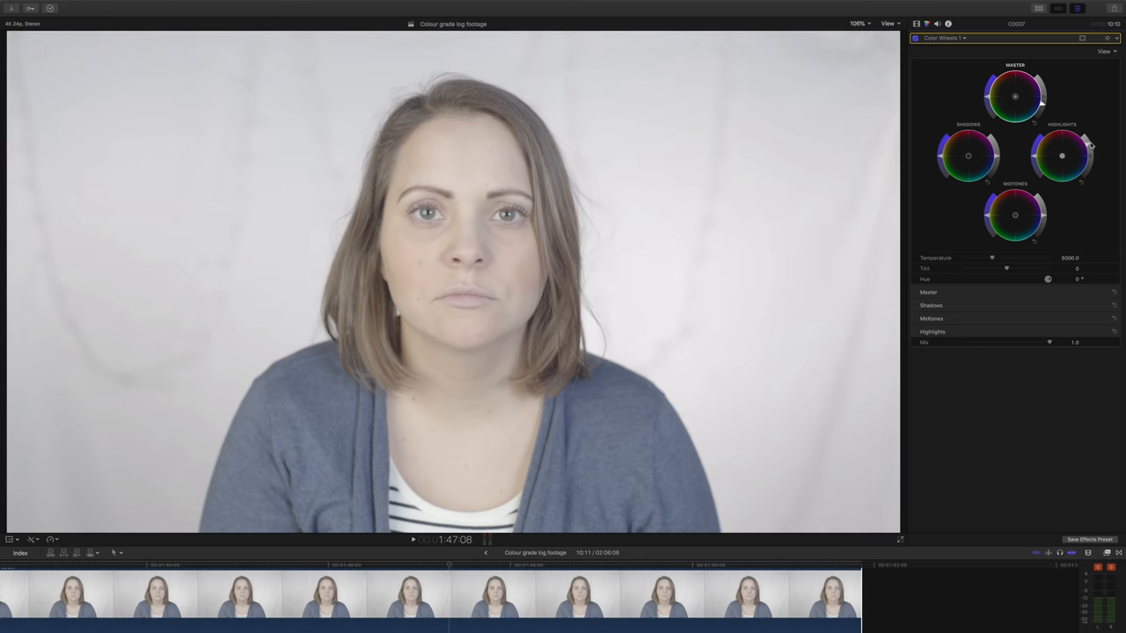
mouse_move(1047, 215)
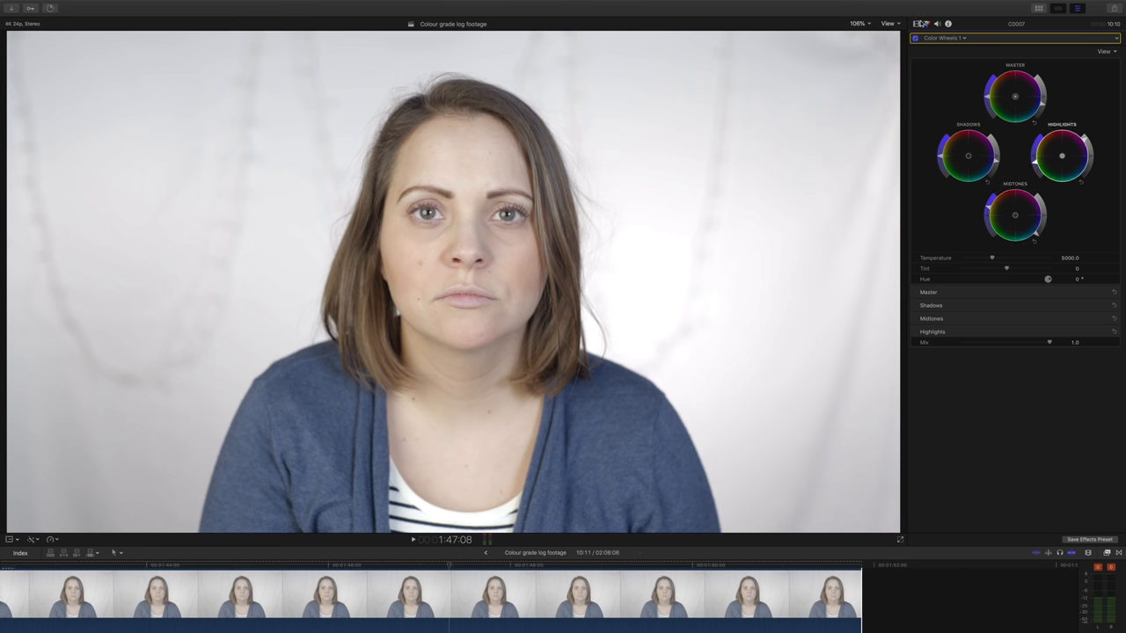
left_click(964, 38)
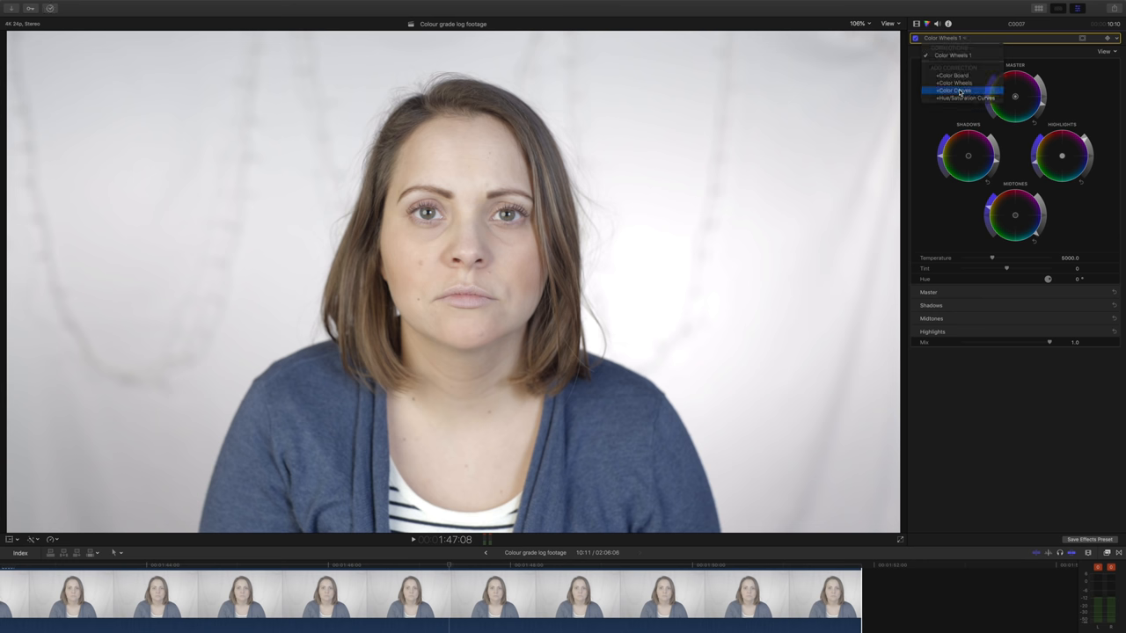
Add Color Curves and pull the interview clip's luma into an S-curve with darker shadows and lifted midtones
left_click(957, 90)
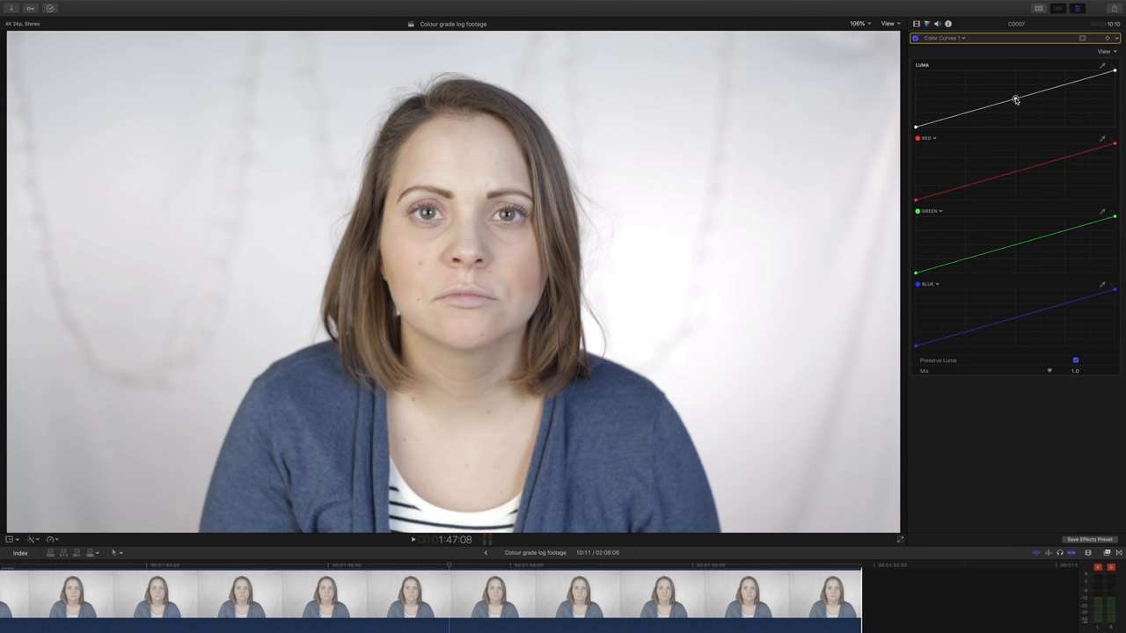
left_click(1065, 84)
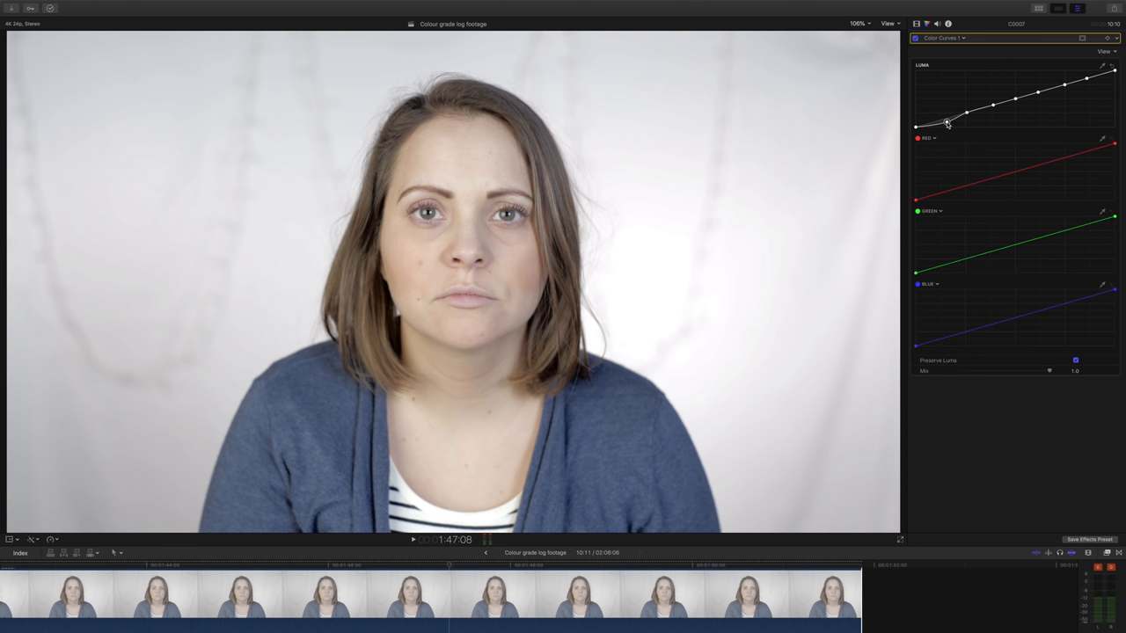
left_click_drag(948, 123, 967, 119)
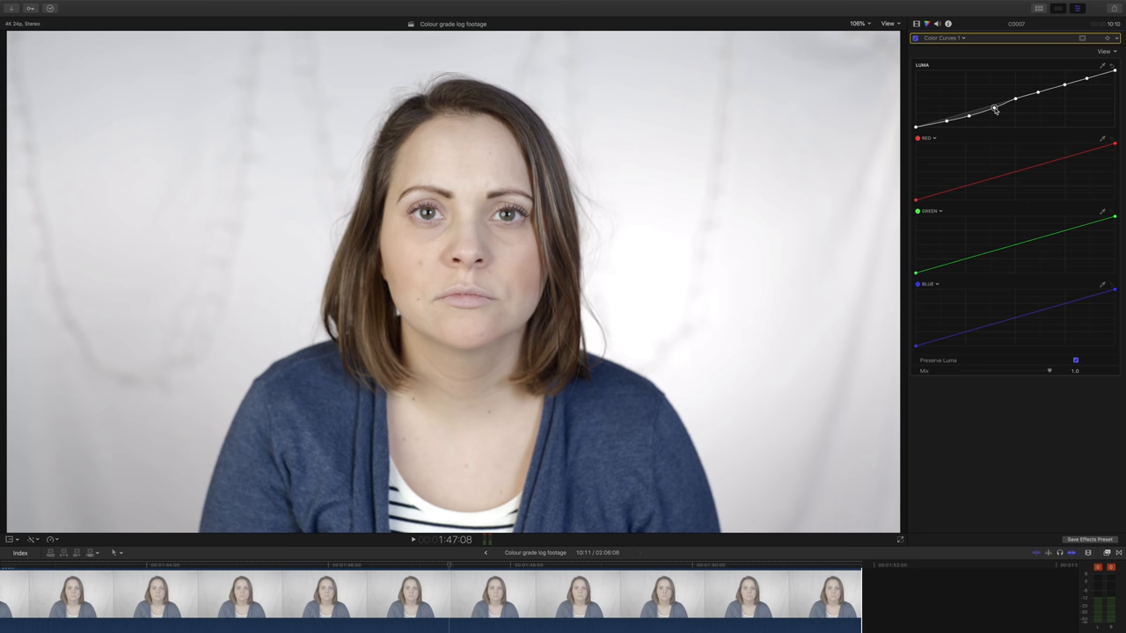
left_click_drag(994, 108, 1015, 98)
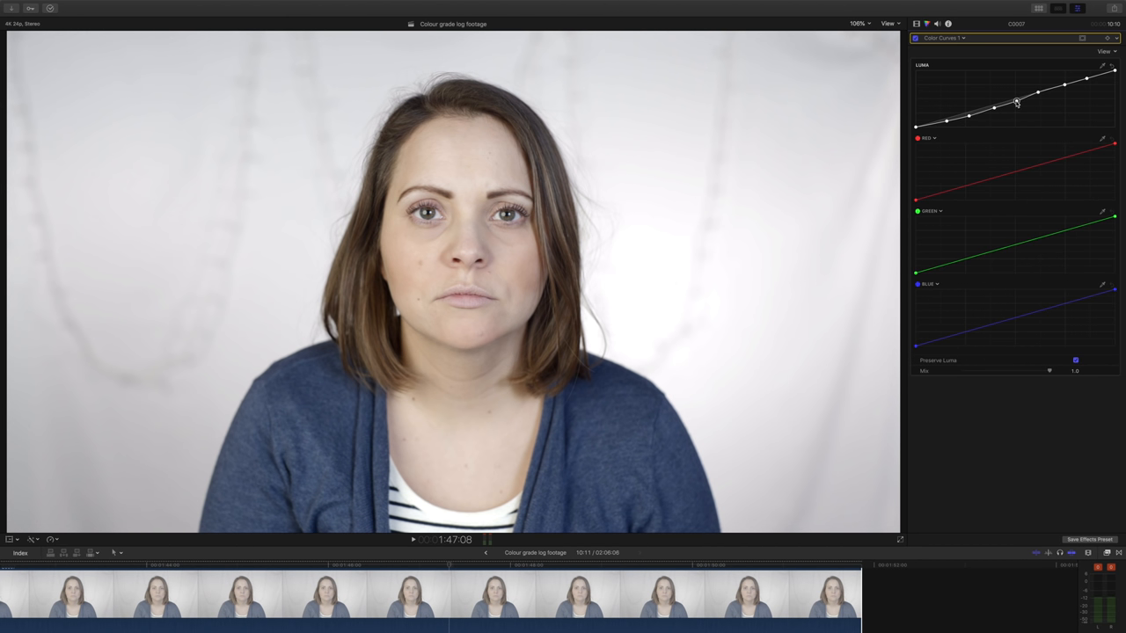
left_click_drag(1017, 100, 1039, 95)
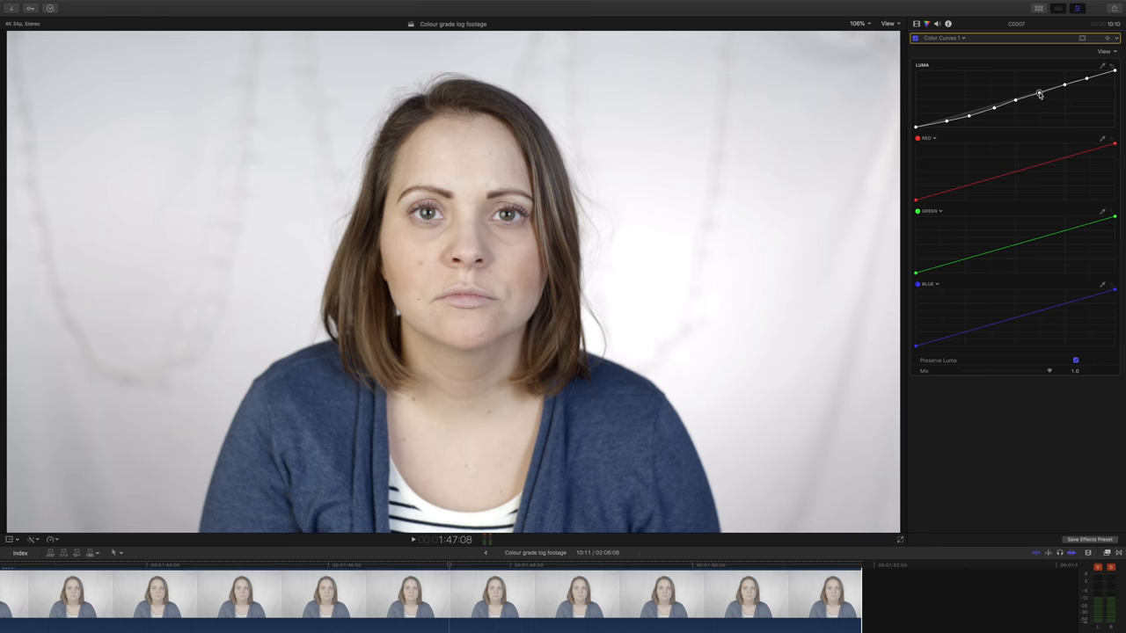
left_click_drag(1041, 95, 1066, 83)
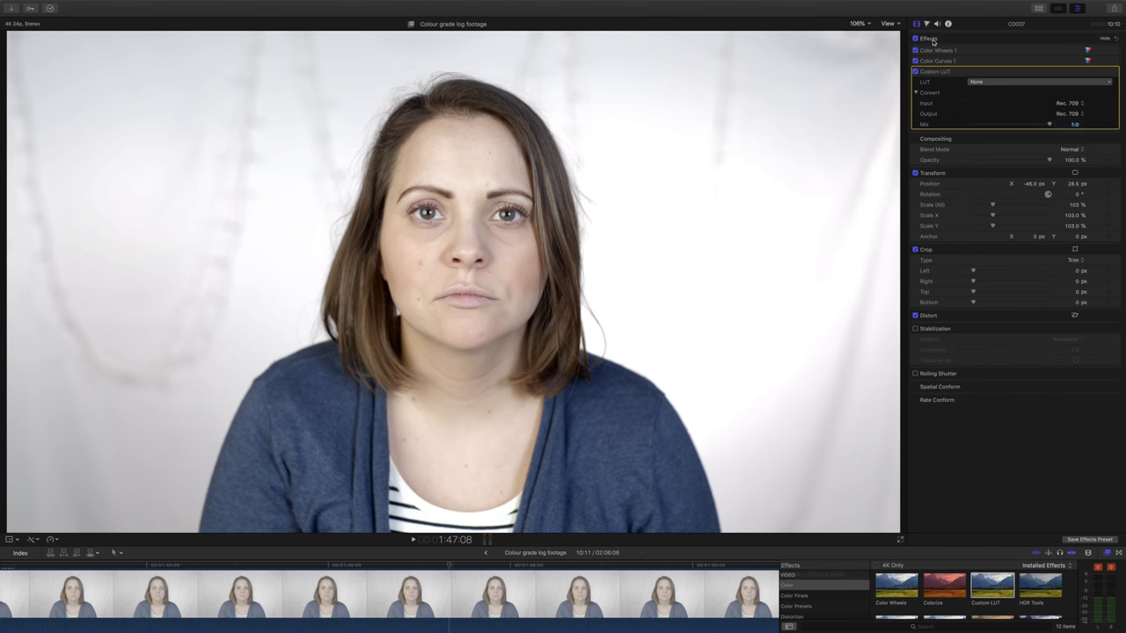
Choose the Velichor Aspen LUT and blend its Mix down to about 0.73
left_click(1038, 82)
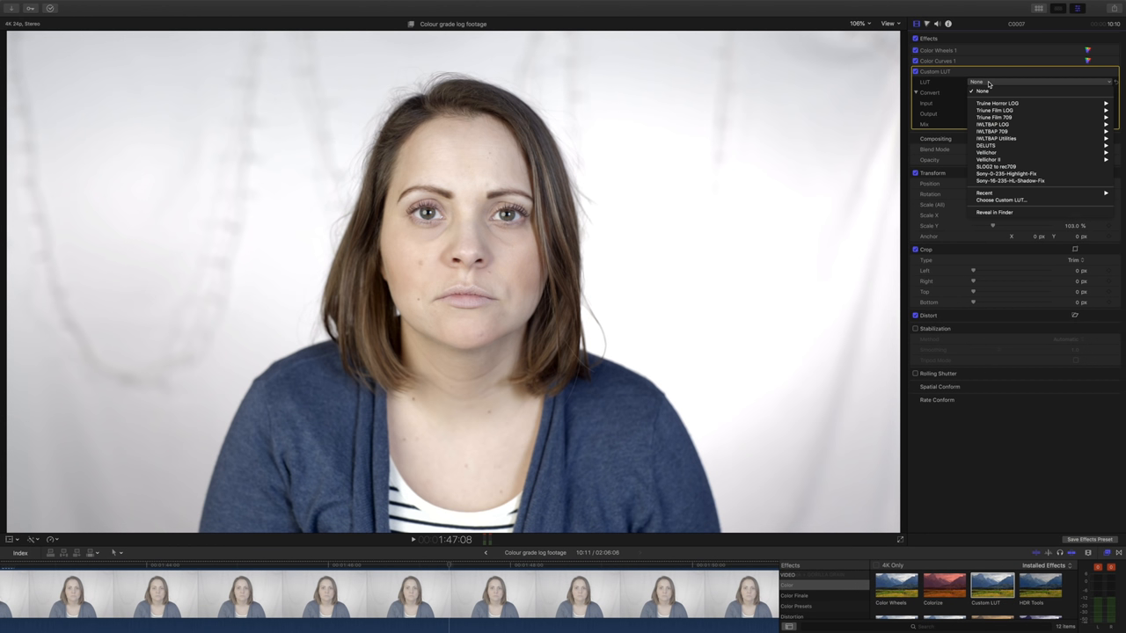
mouse_move(994, 110)
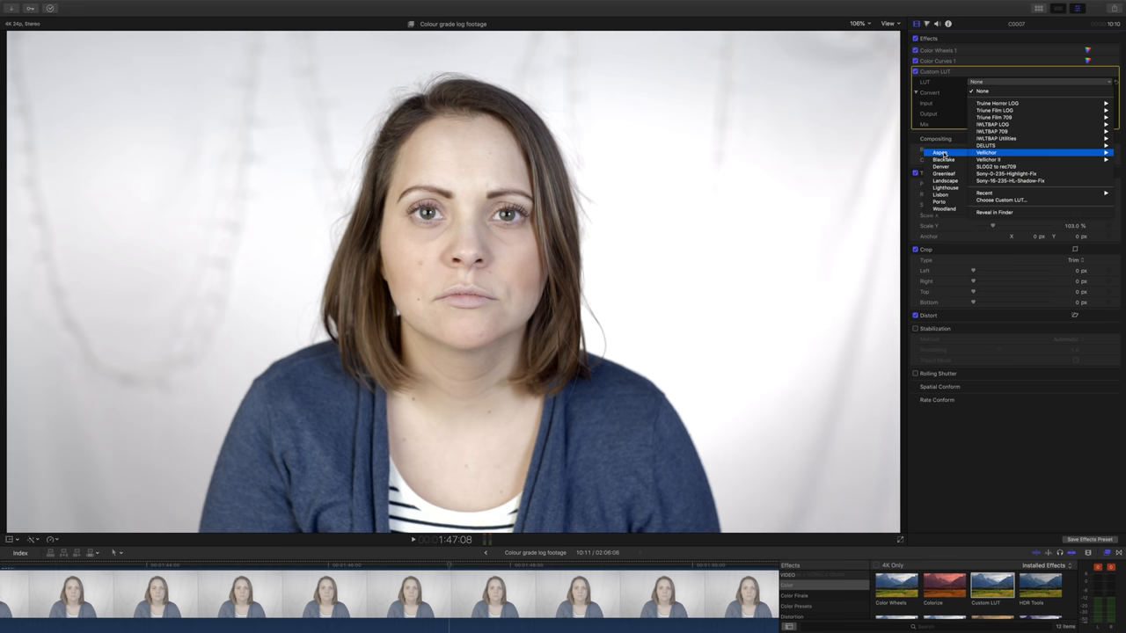
left_click(941, 152)
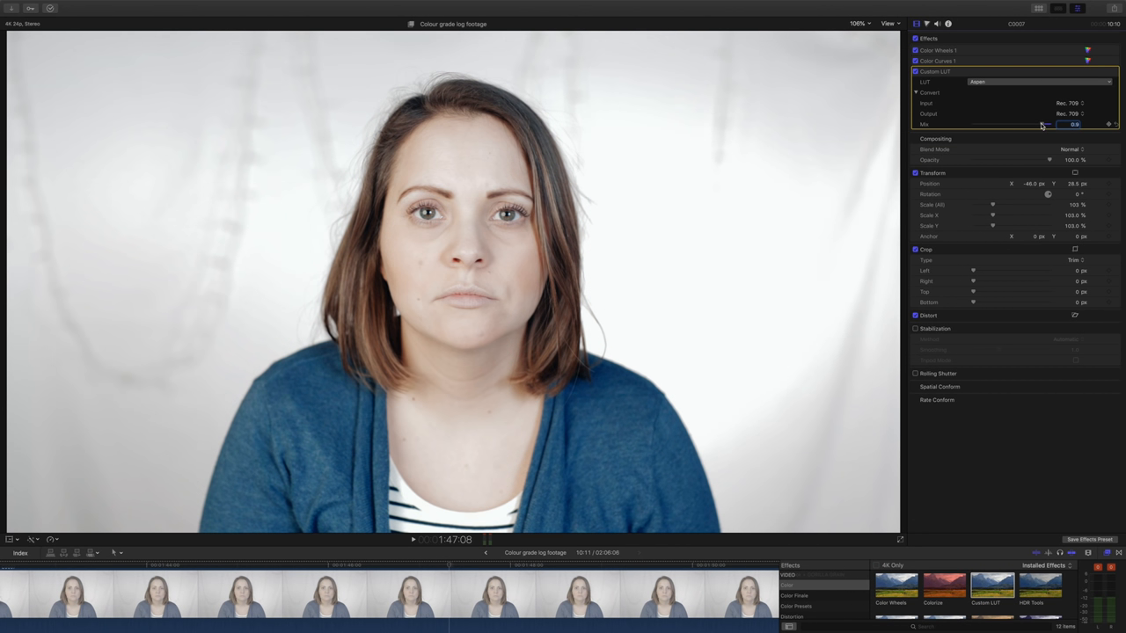
left_click_drag(1042, 124, 1034, 124)
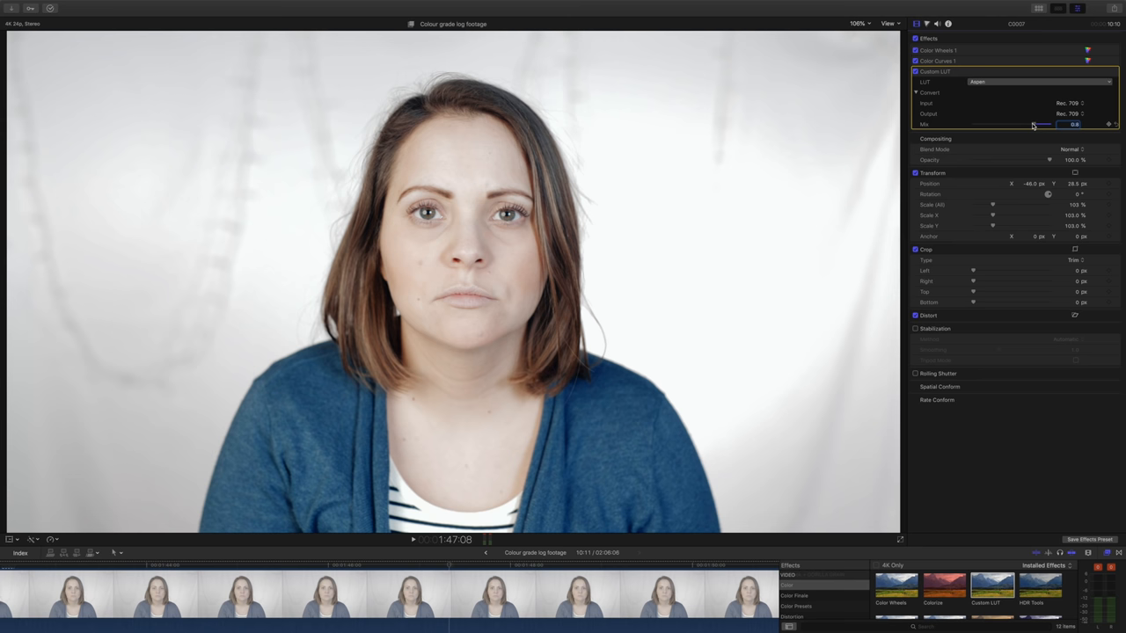
left_click_drag(1043, 124, 1036, 124)
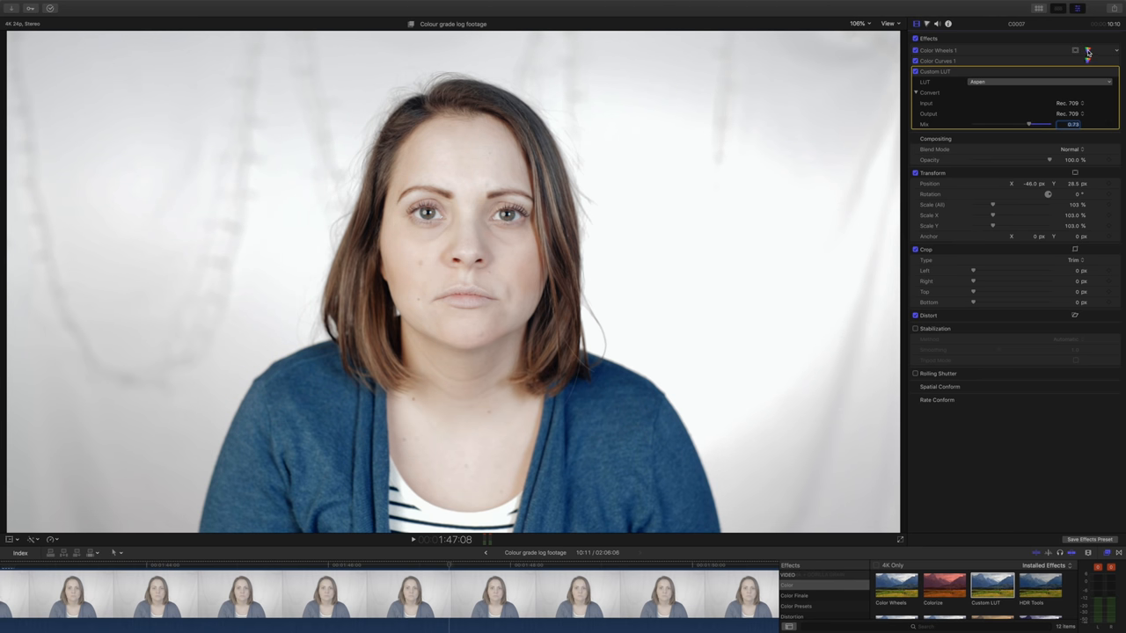
left_click(938, 51)
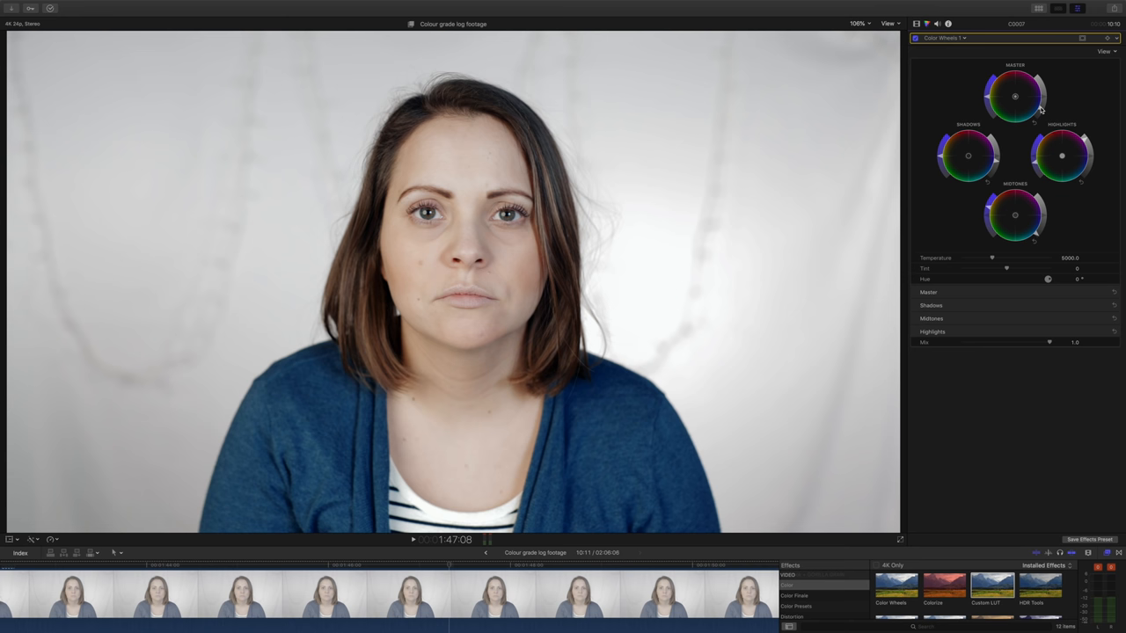
mouse_move(1038, 237)
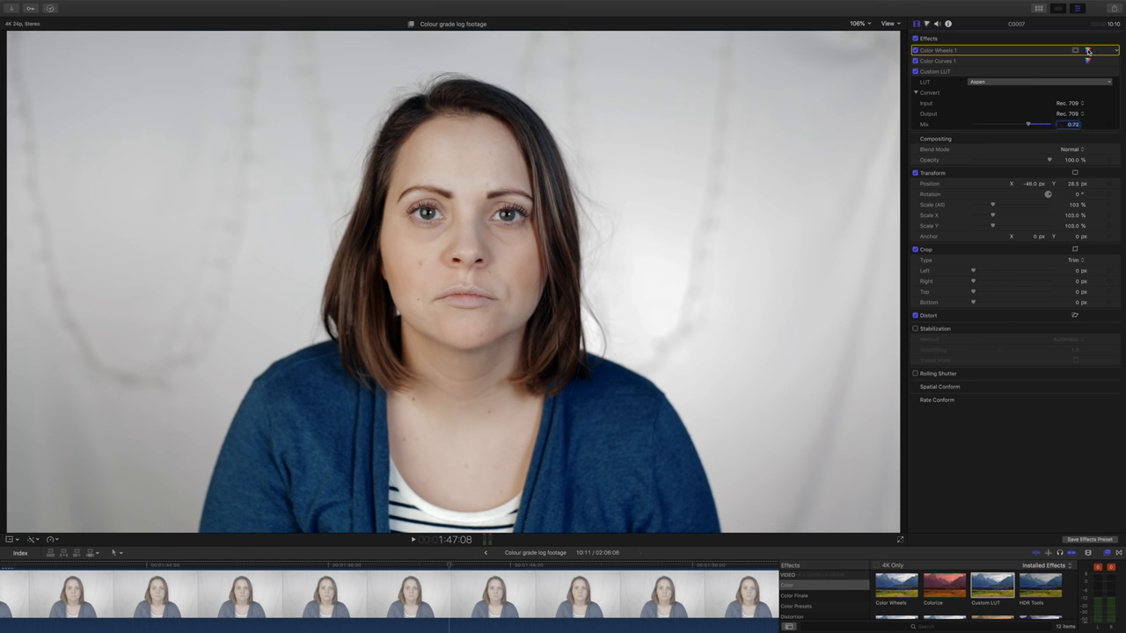
Look over the woman's Color Wheels 1 correction and return to her clip's effects list
left_click(1087, 50)
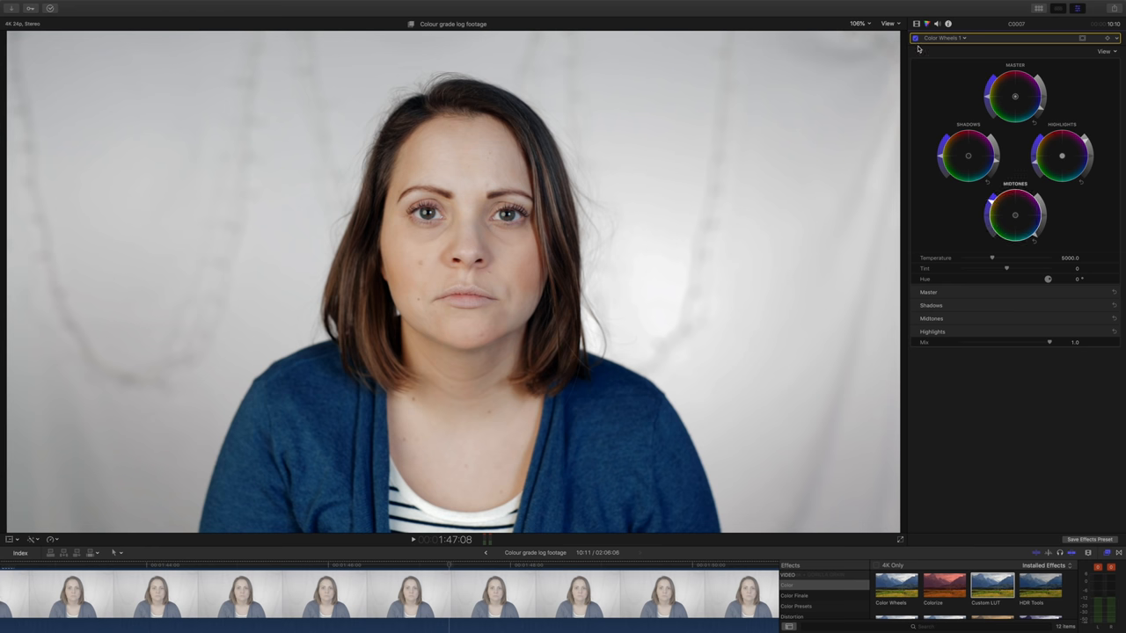
left_click(929, 38)
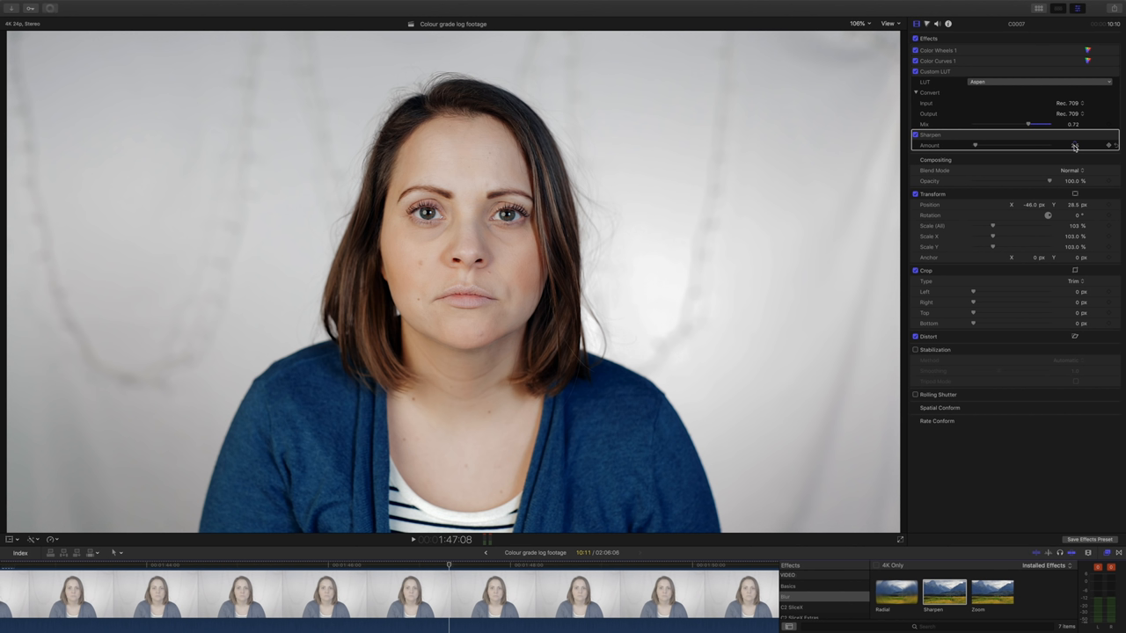
Set Sharpen Amount to 1.0, inspect skin detail at 150% viewer zoom, then fit the frame again
left_click(1073, 145)
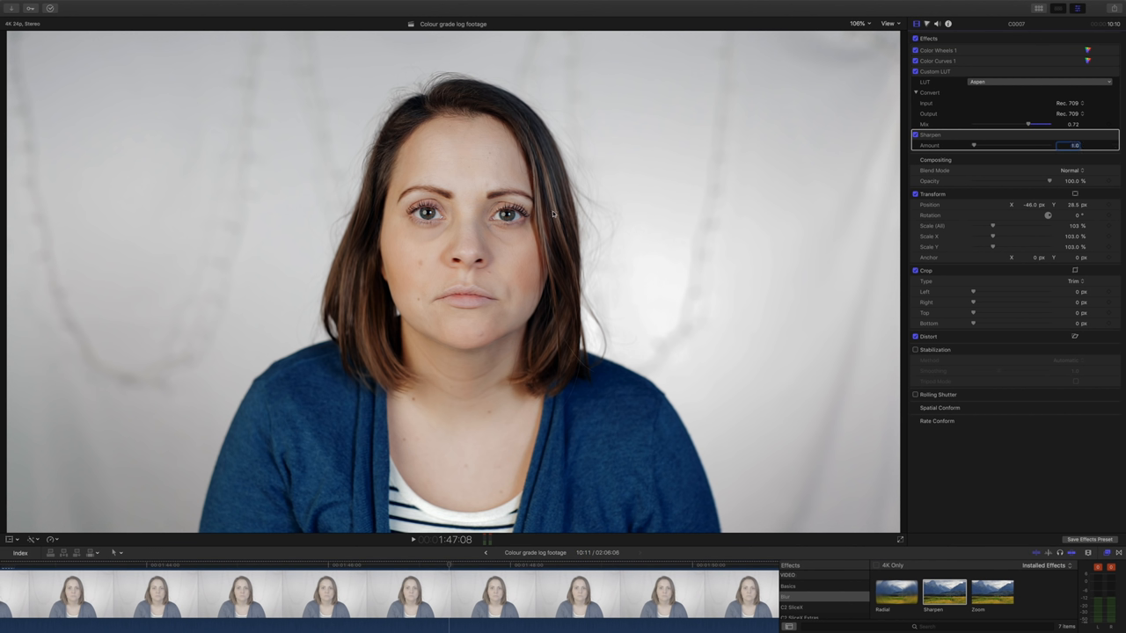
left_click(858, 22)
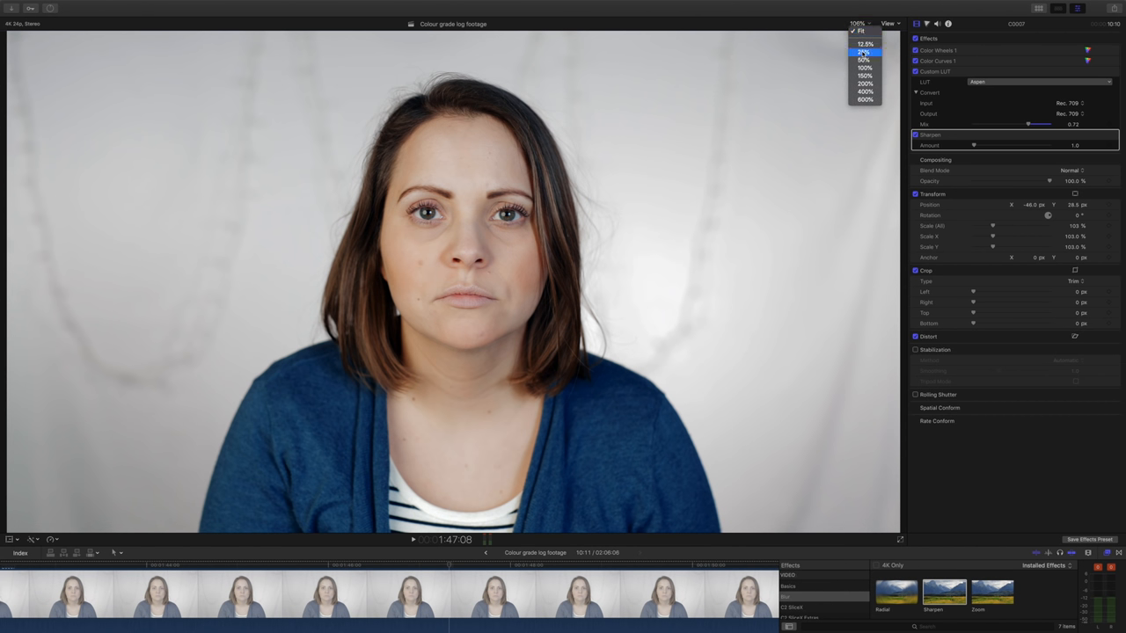
left_click(863, 75)
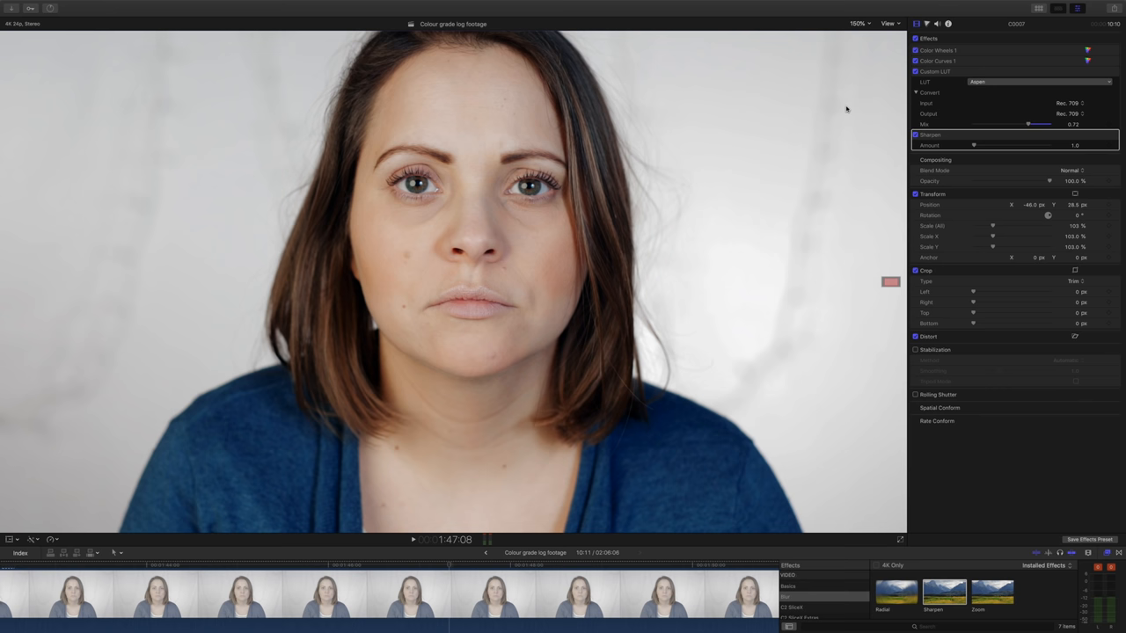
left_click(859, 23)
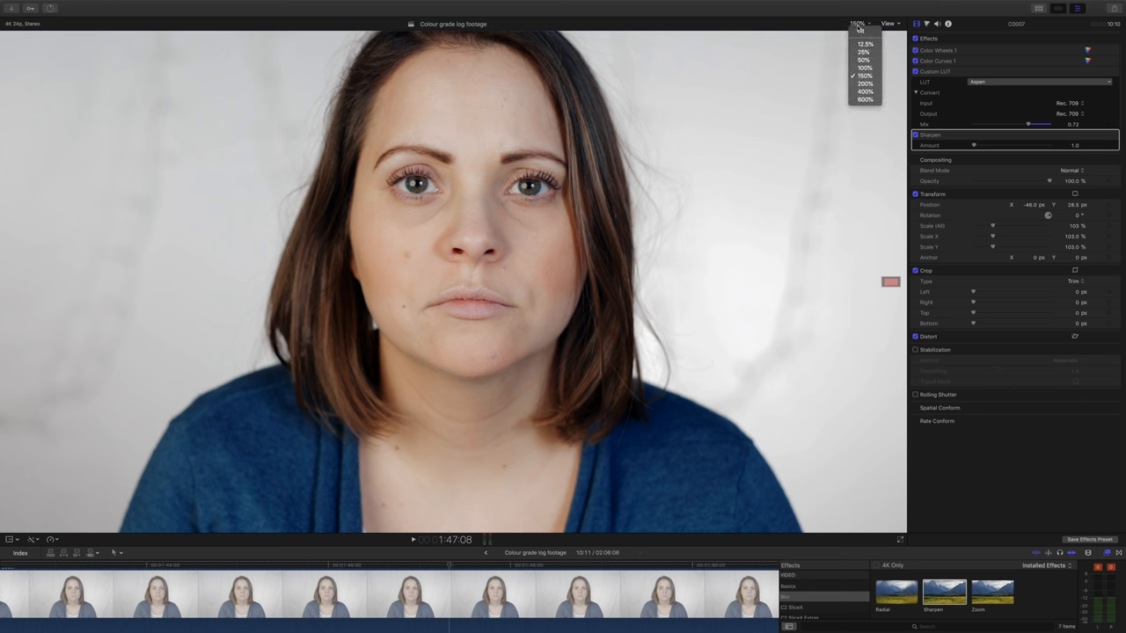
left_click(865, 83)
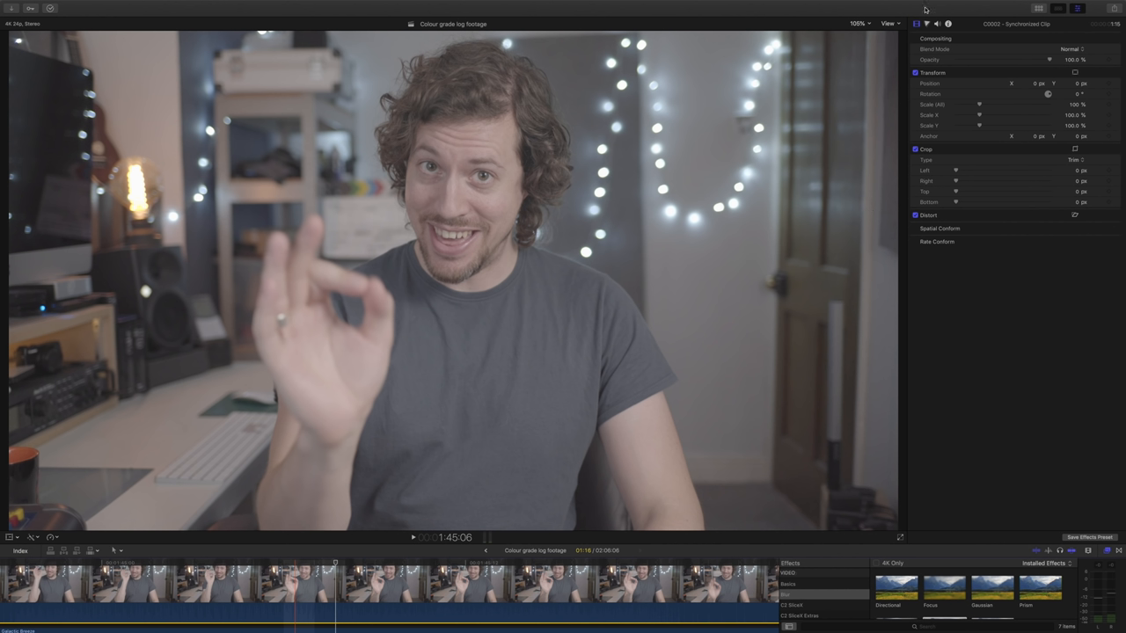
Give the man's studio clip its own default Color Wheels 1 correction
left_click(926, 24)
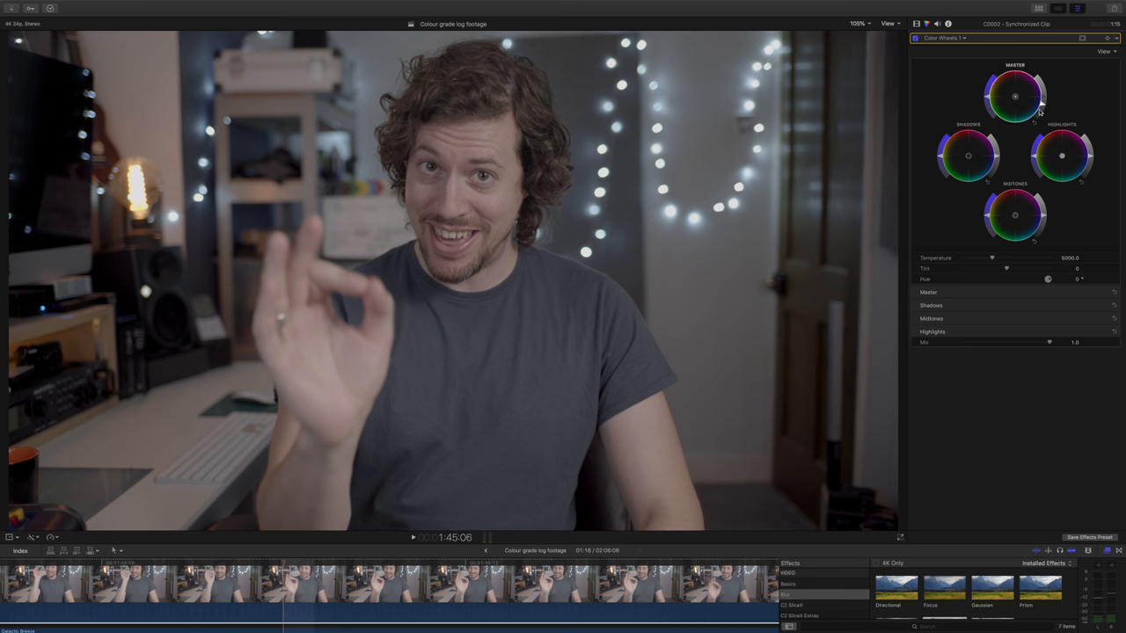
left_click(963, 38)
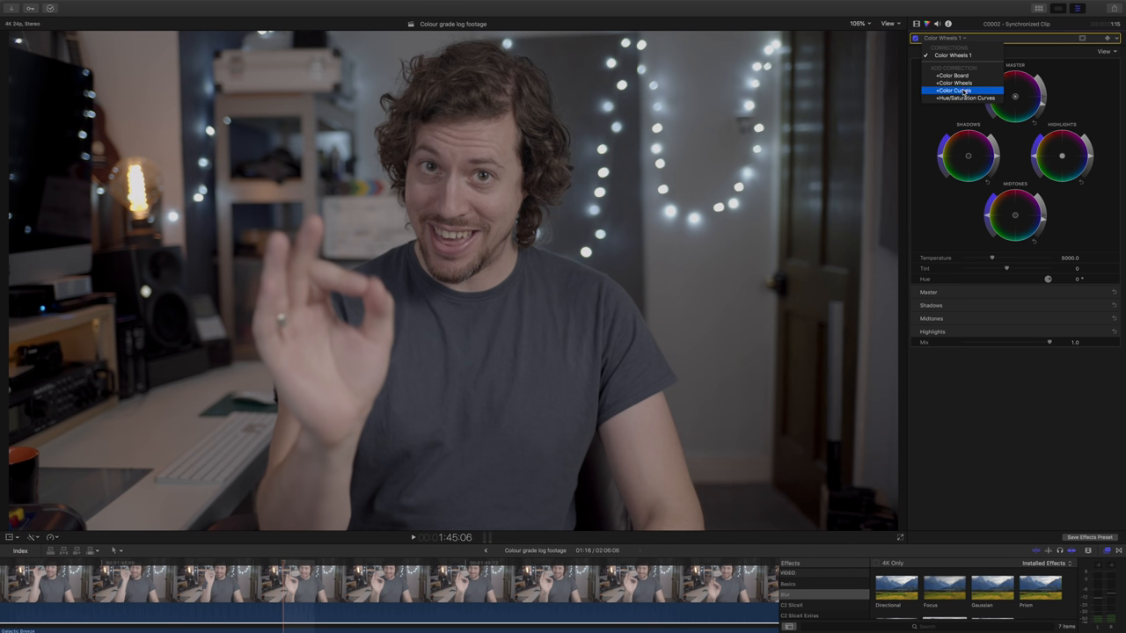
Add Color Curves and build a multi-point luma S-curve with darker shadows, lifted highlights and a rolled-off top end
left_click(955, 91)
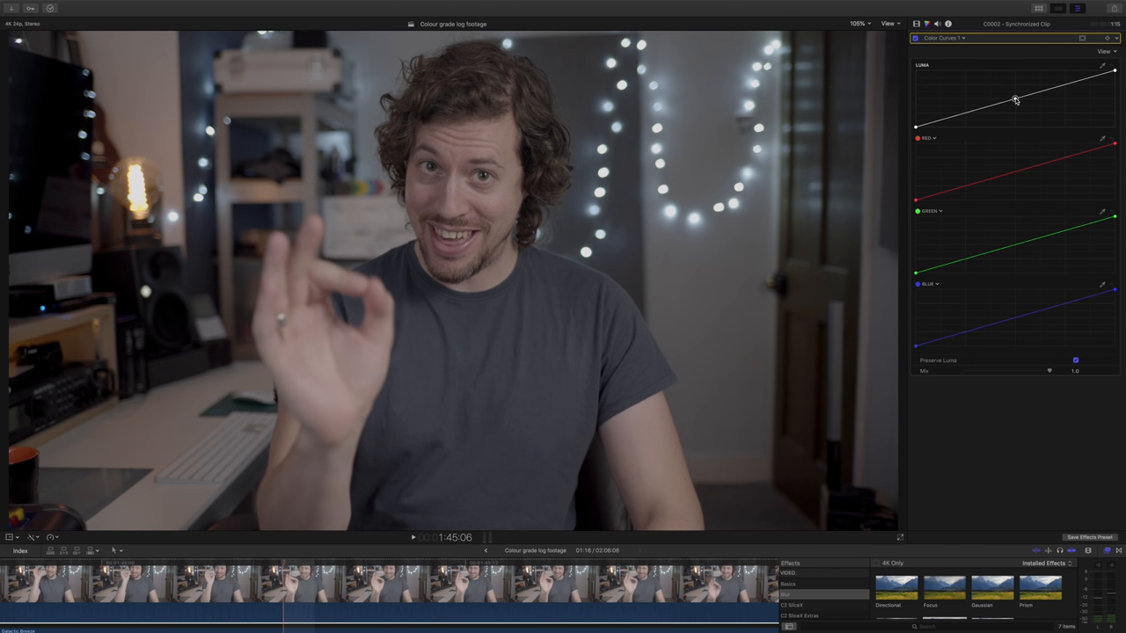
left_click_drag(1016, 98, 1064, 85)
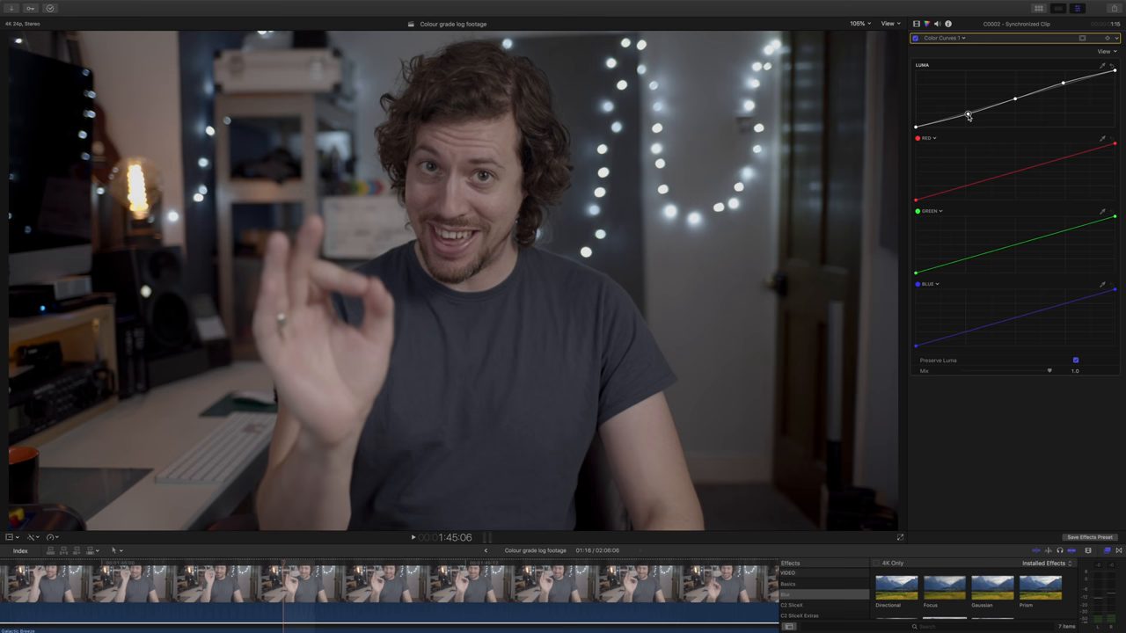
left_click_drag(968, 115, 942, 123)
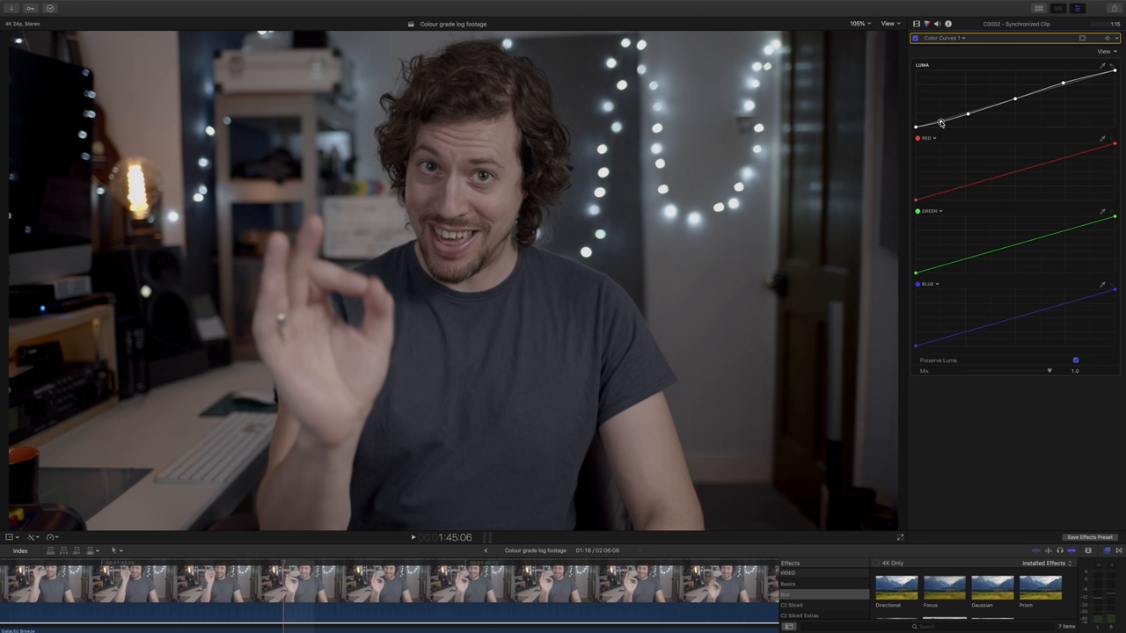
left_click_drag(941, 123, 937, 122)
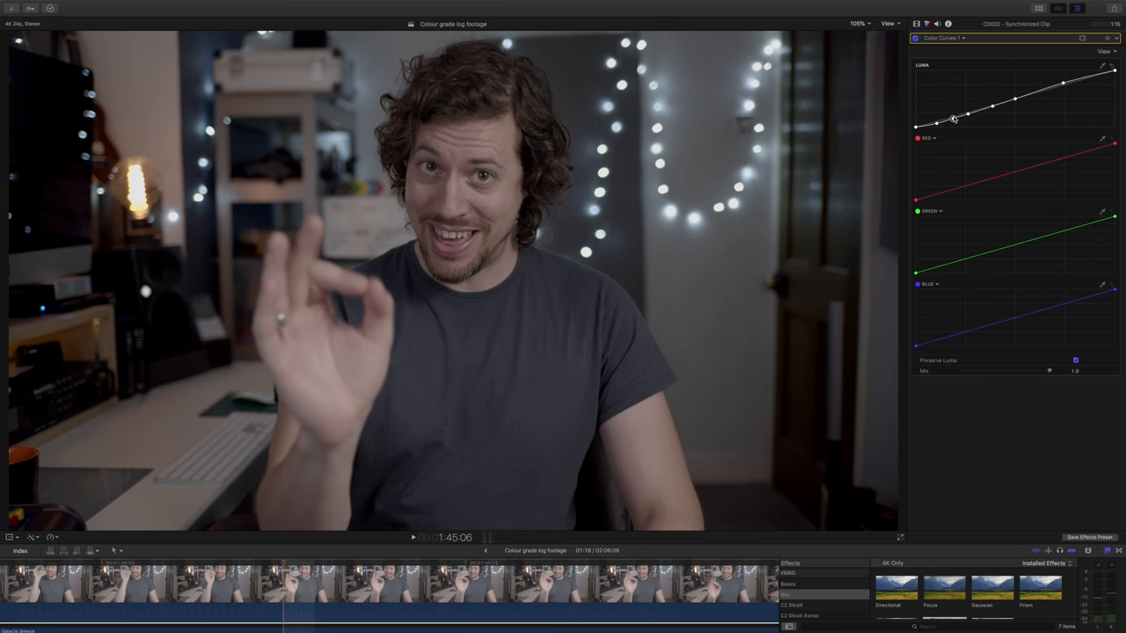
left_click_drag(955, 119, 994, 106)
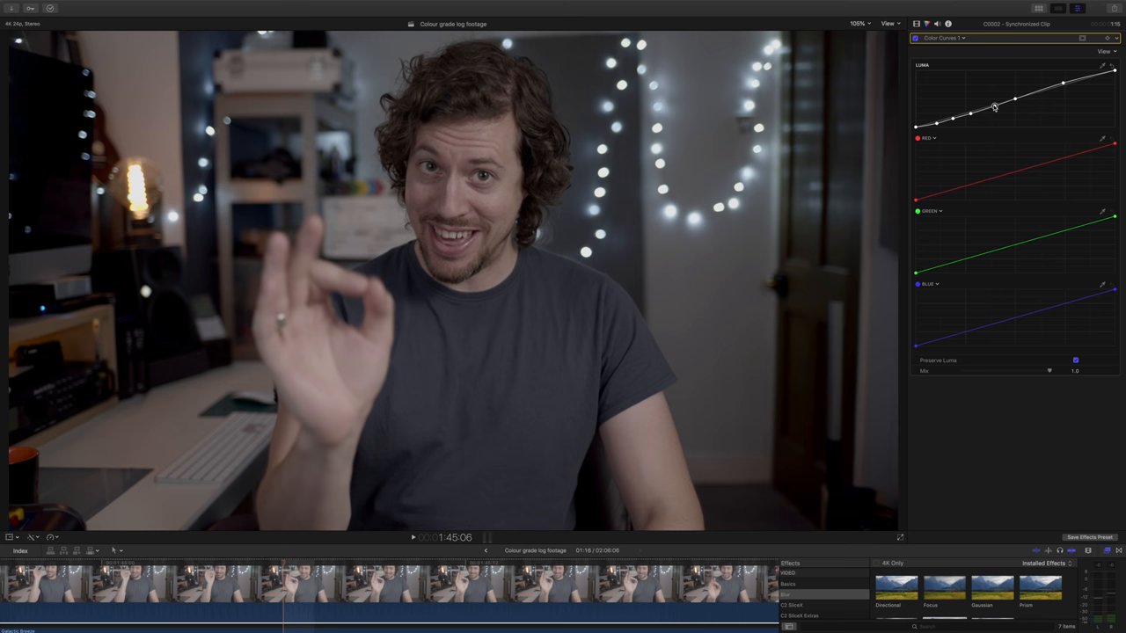
left_click_drag(994, 107, 1038, 90)
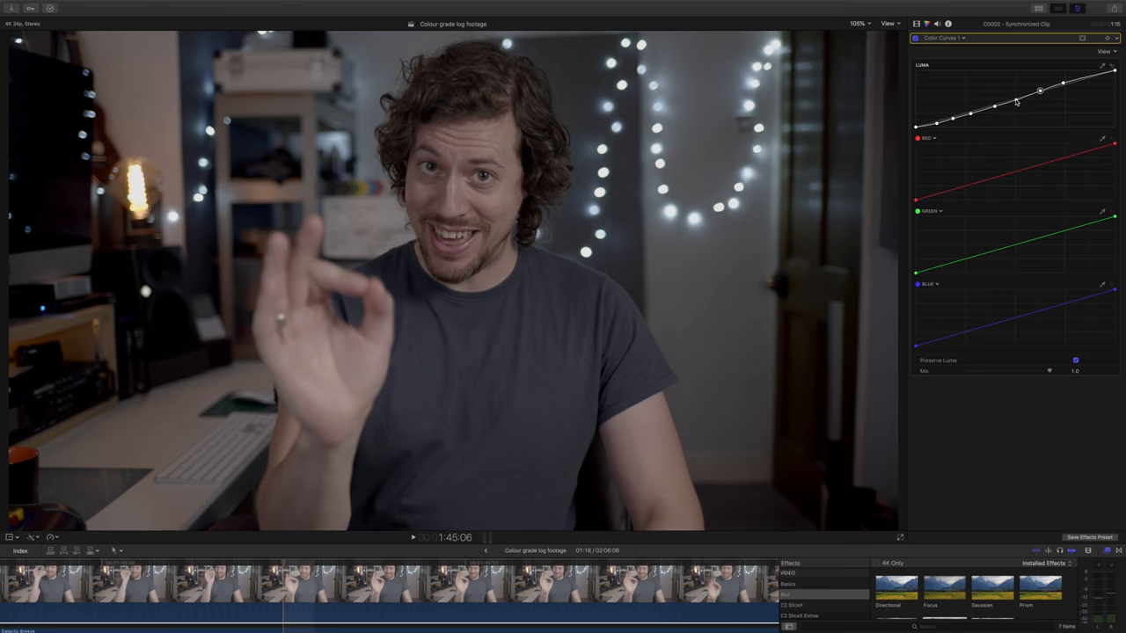
left_click_drag(1040, 91, 1020, 99)
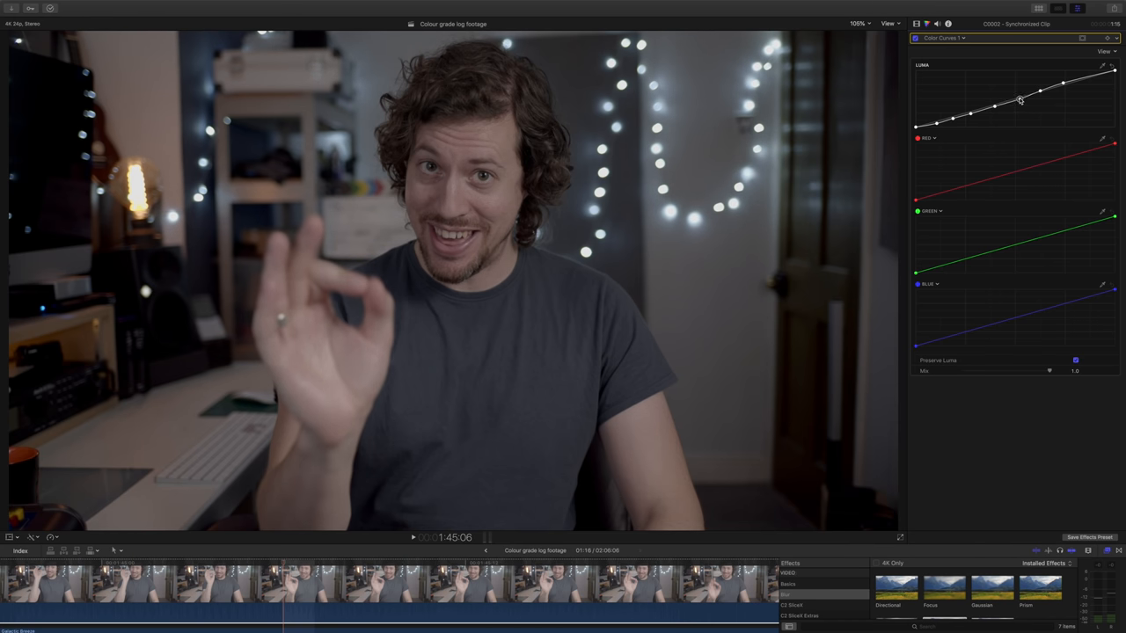
left_click_drag(1019, 100, 1041, 87)
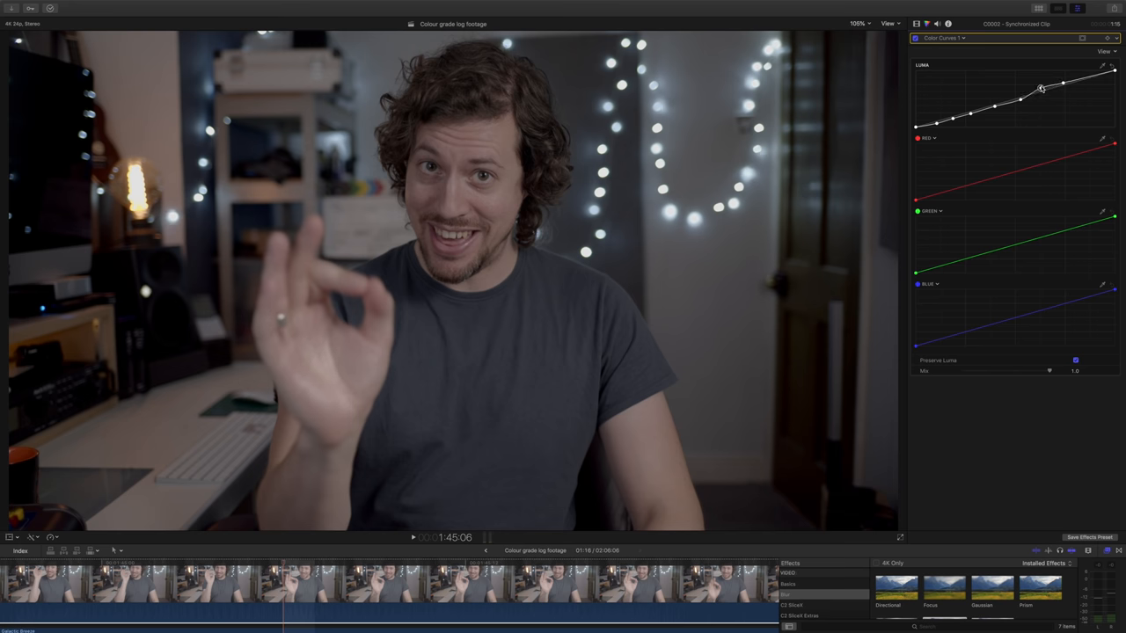
left_click_drag(1042, 88, 1042, 92)
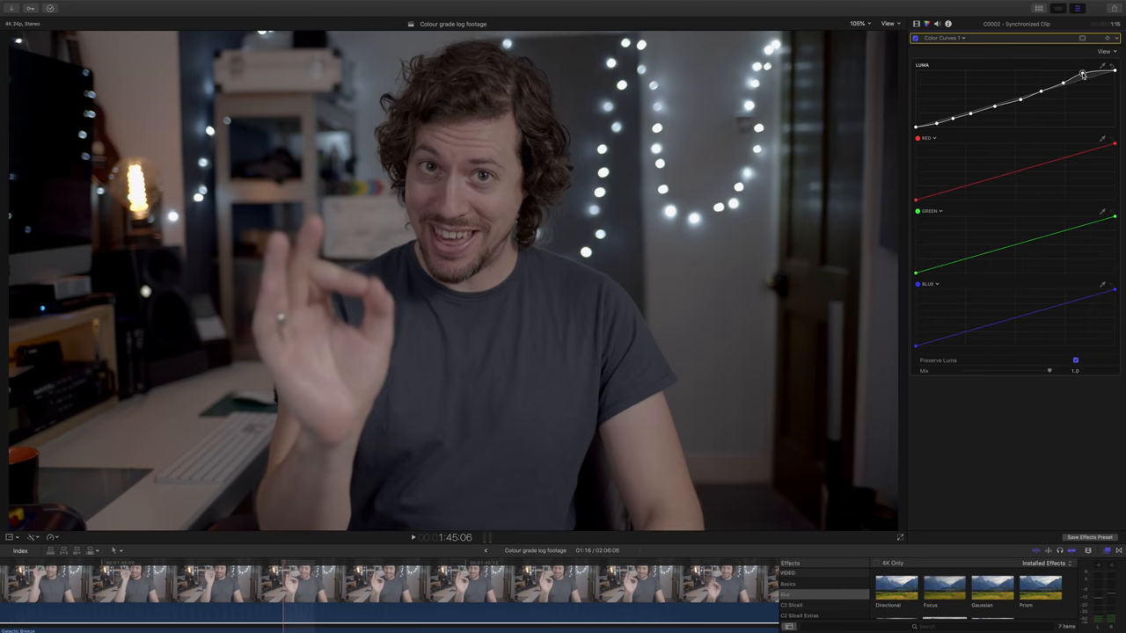
left_click_drag(1082, 74, 1060, 80)
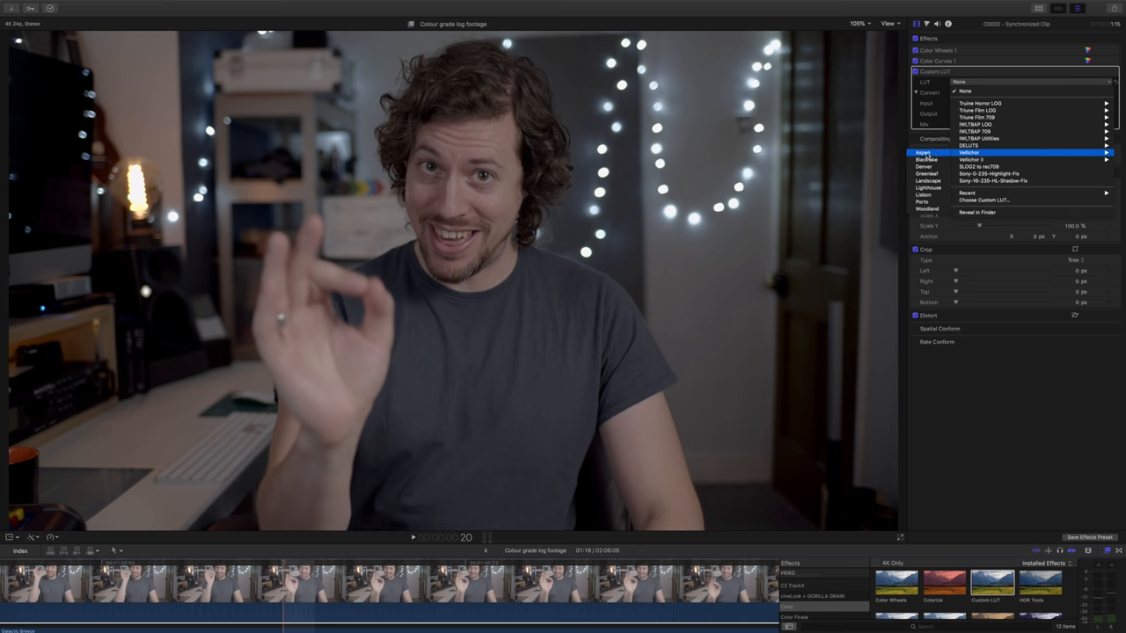
Grade the man's clip with the Velichor Aspen LUT and lower its Mix to partial strength
left_click(968, 152)
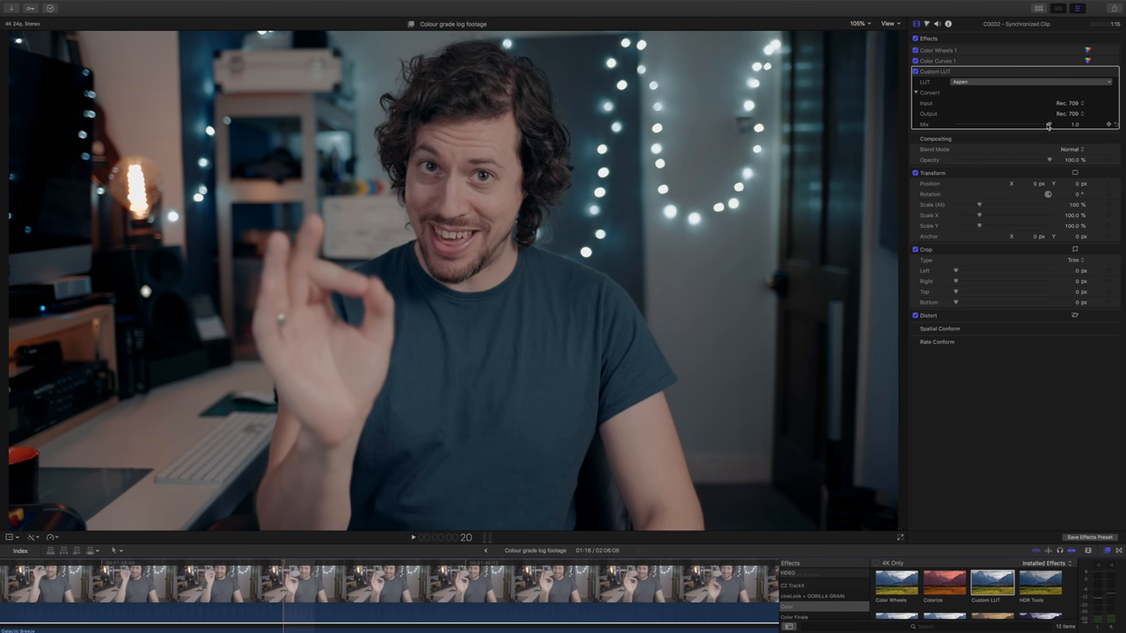
mouse_move(1055, 128)
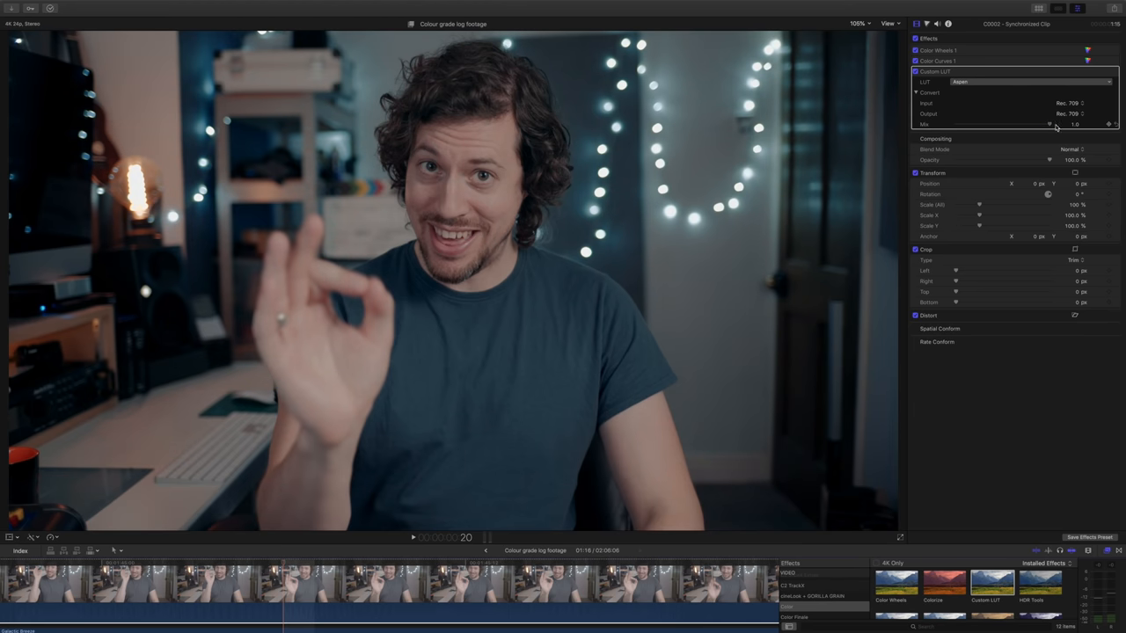
left_click(940, 50)
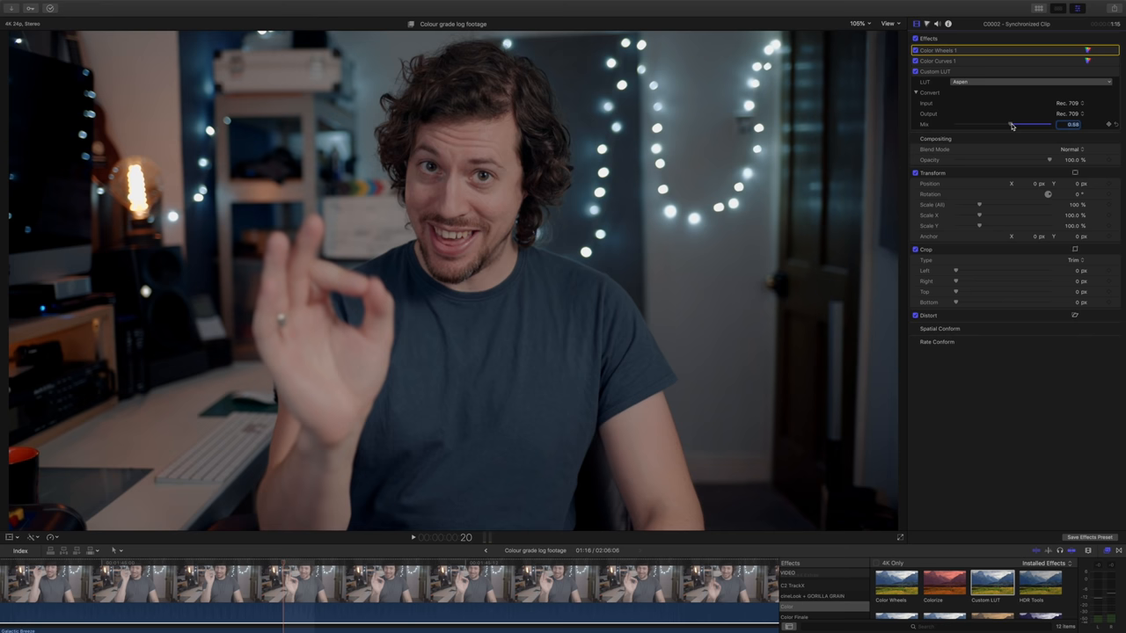
left_click(933, 50)
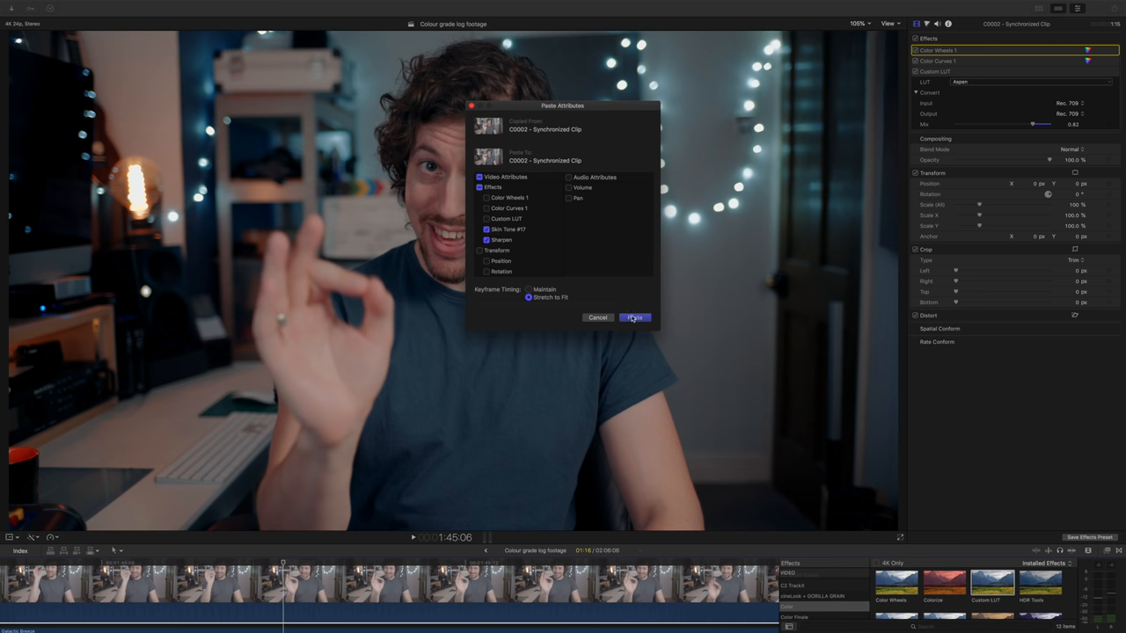
Paste the ticked Skin Tone #17 and Sharpen effects onto the man's clip
left_click(634, 318)
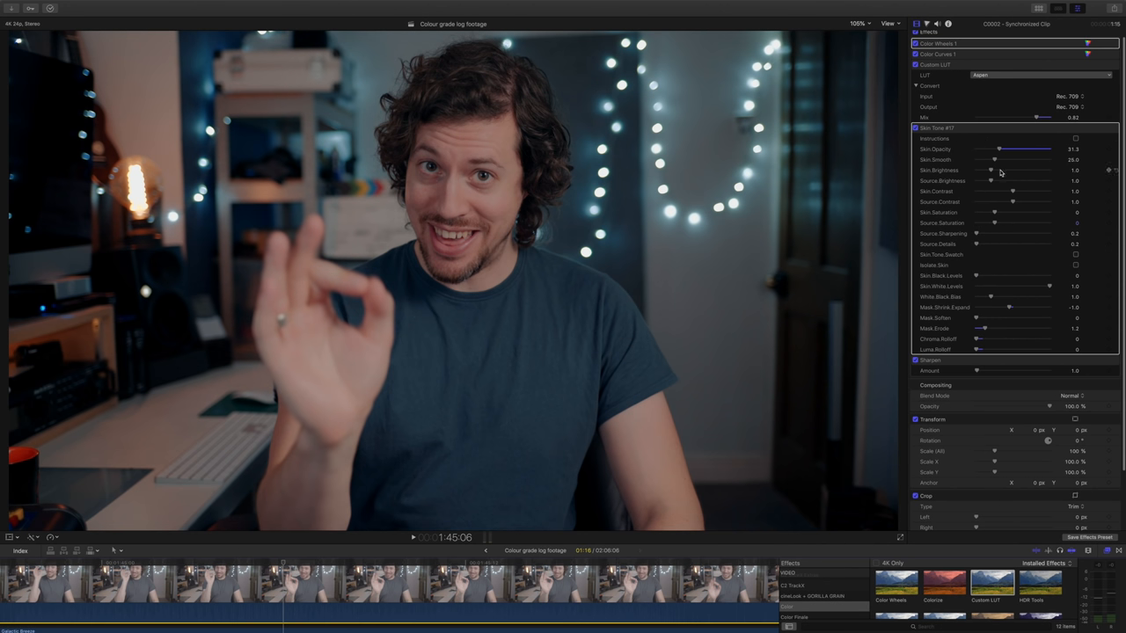